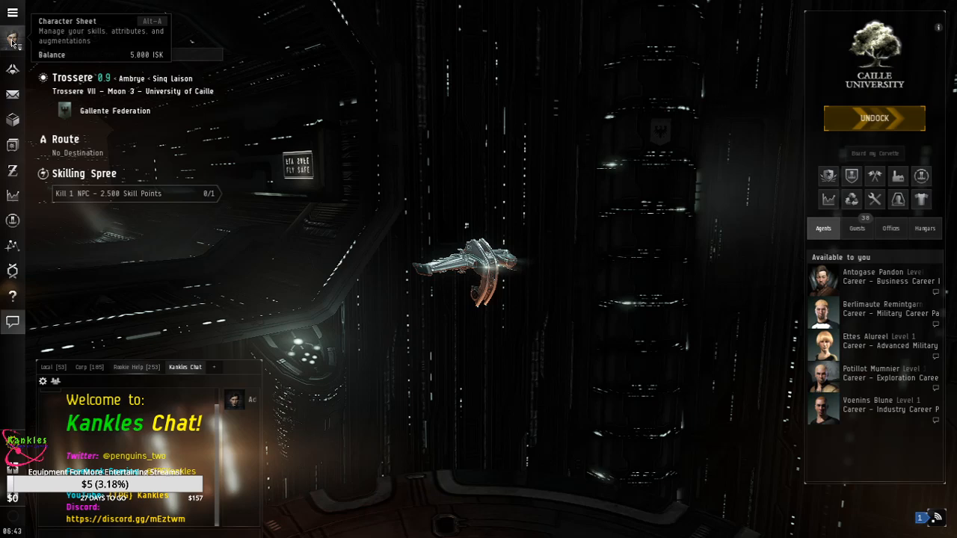
Begin the conversation with the Career - Exploration agent from the station agent list.
left_click(12, 39)
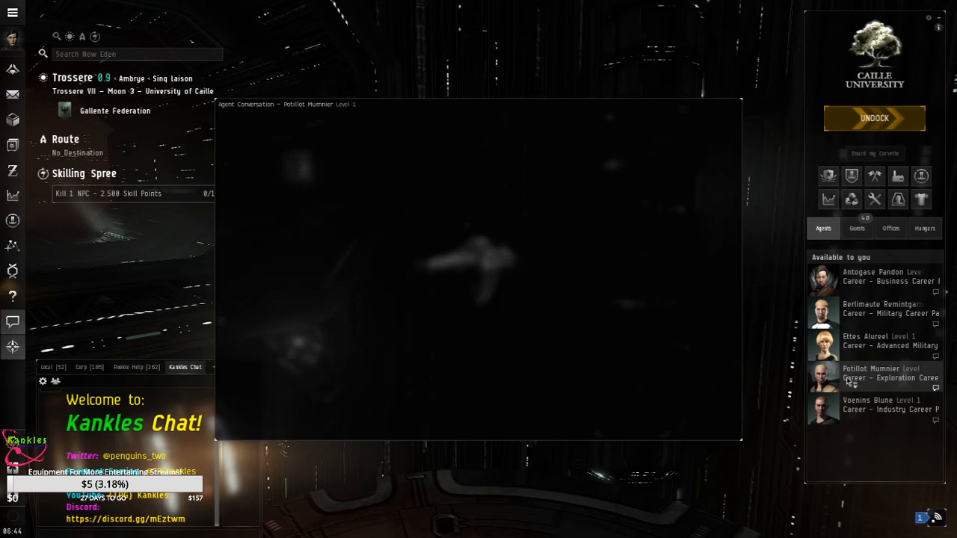
Accept the Cosmic Anomalies (1 of 5) mission offer and close the agent window.
left_click(870, 374)
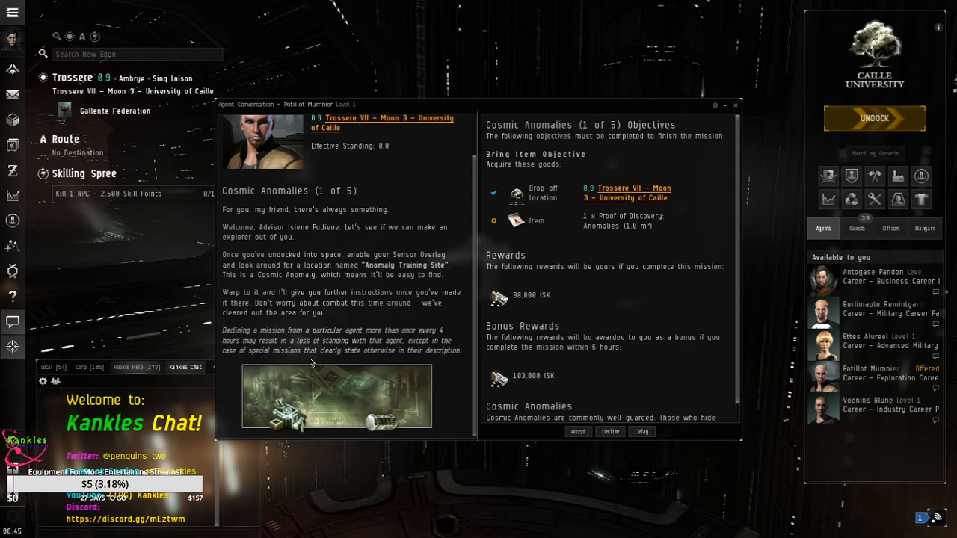
scroll("down", 3)
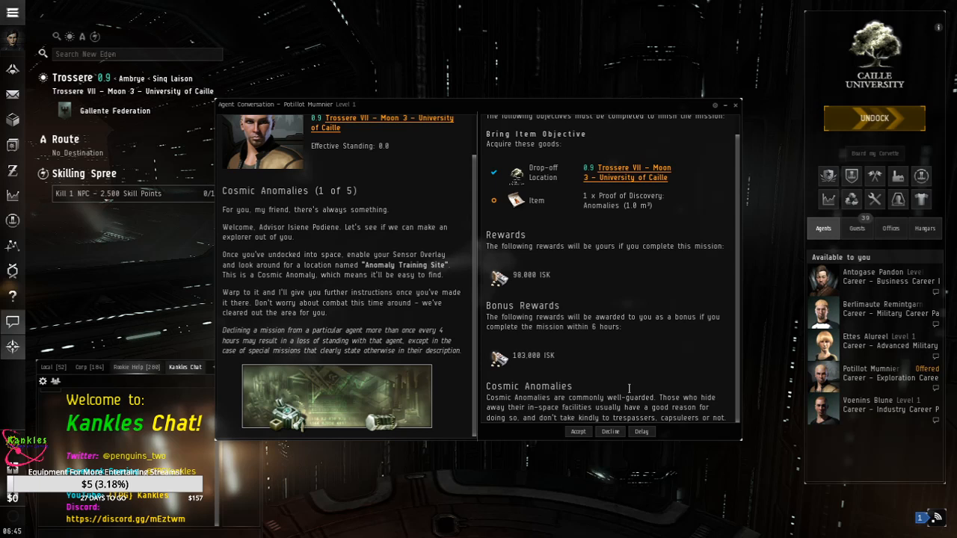
left_click(577, 431)
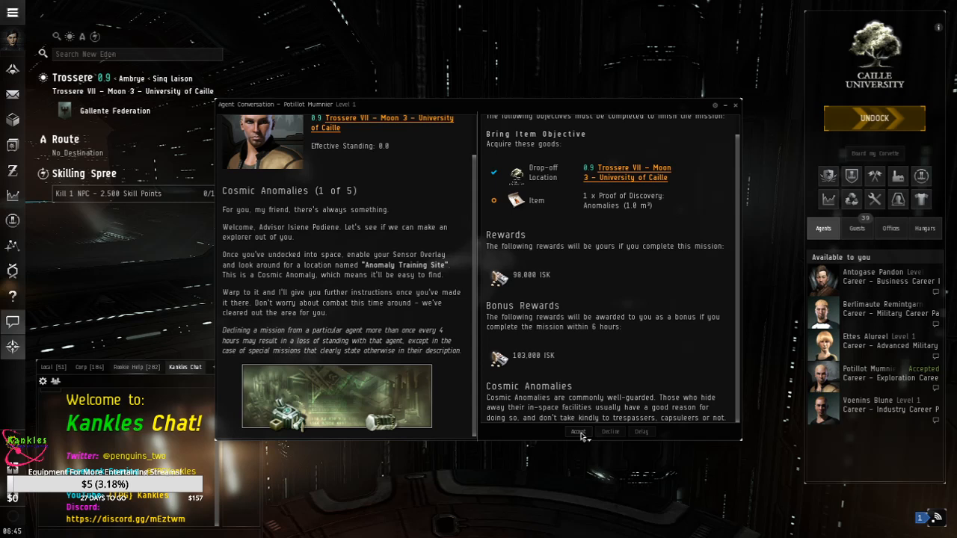
left_click(578, 432)
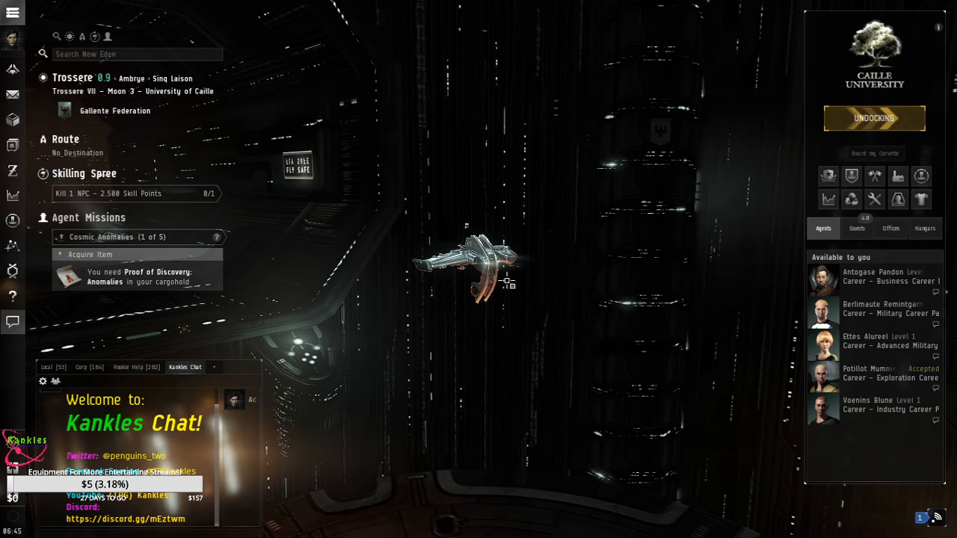
Undock from the University of Caille station into open space.
left_click(873, 118)
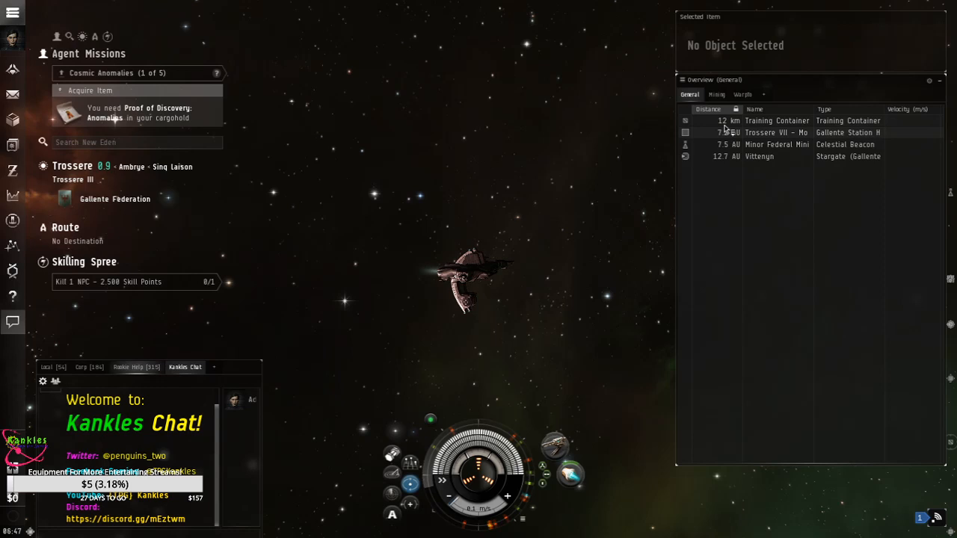
Loot the Proof of Discovery from the Training Container's cargo.
left_click(778, 120)
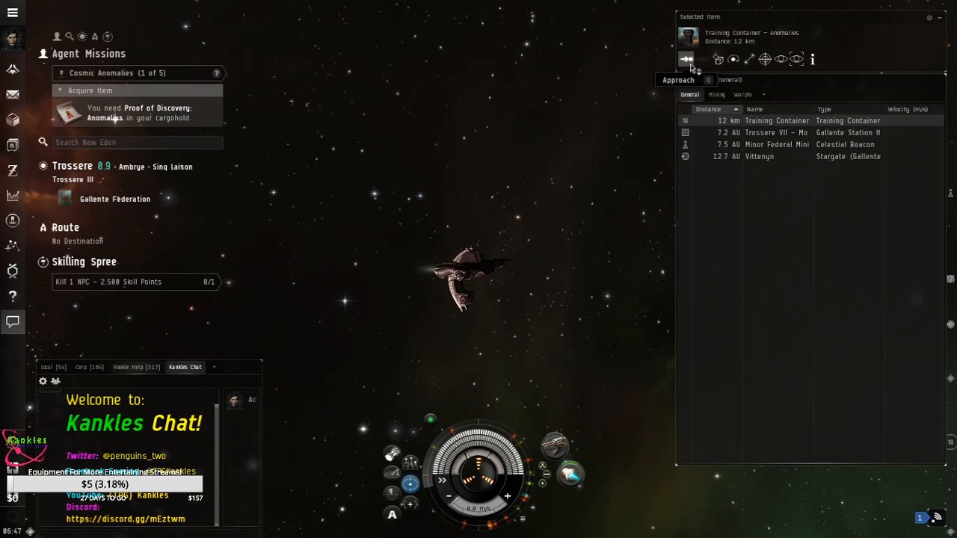
right_click(778, 119)
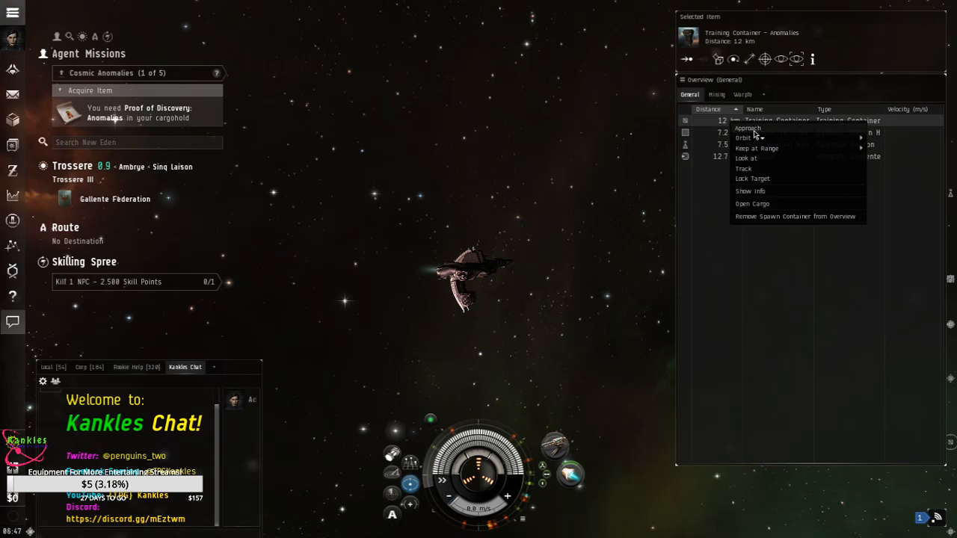
left_click(747, 128)
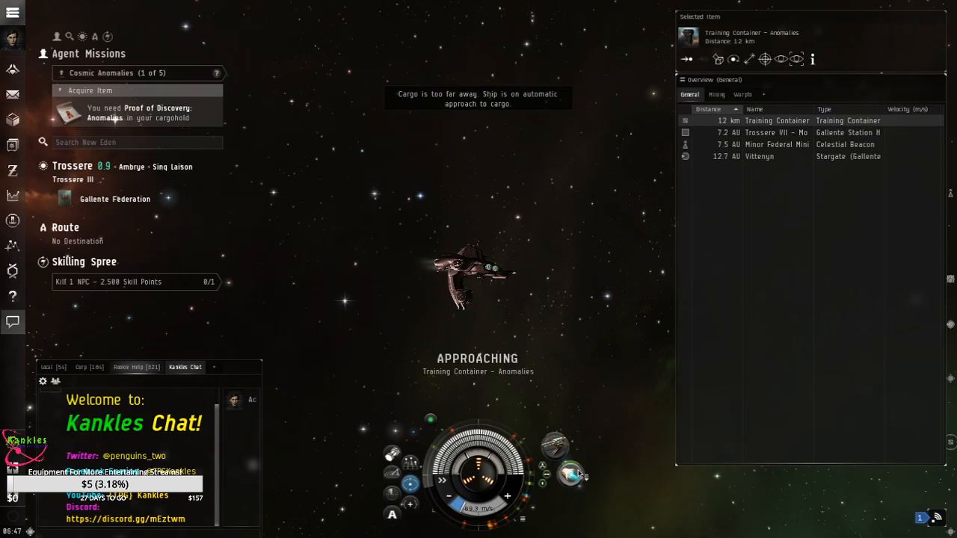
left_click(570, 475)
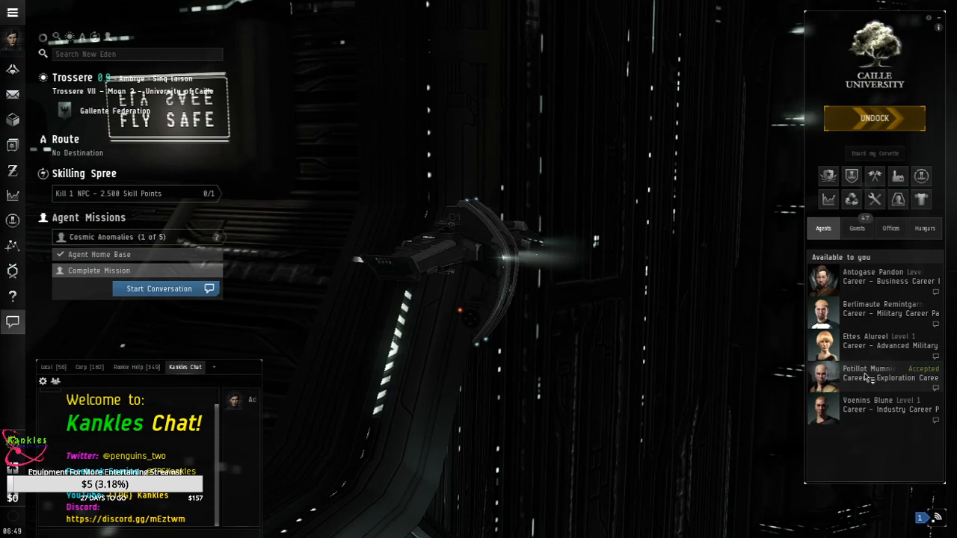
Complete the first mission and bring up the Cosmic Signatures (2 of 5) offer.
left_click(159, 288)
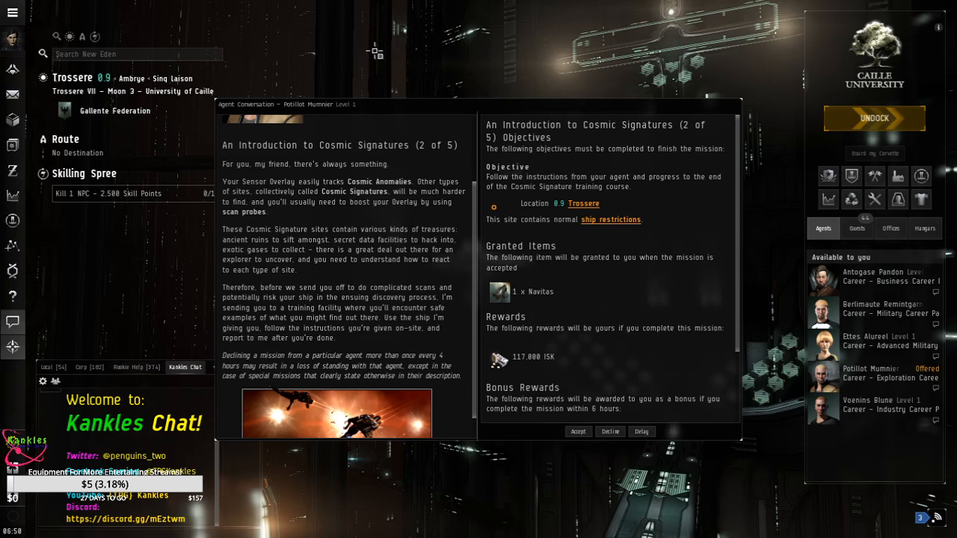
left_click(610, 218)
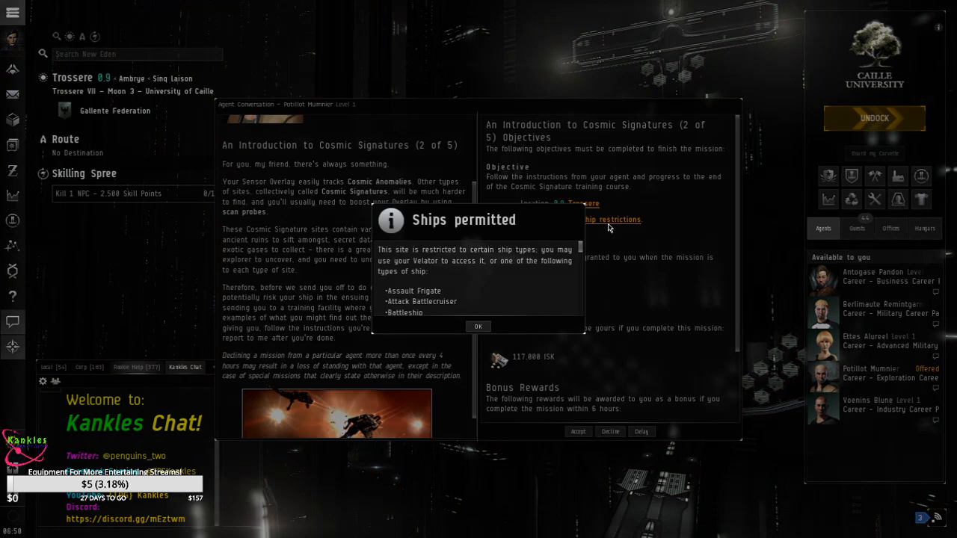
Dismiss the permitted ship types notice on the mission offer.
left_click(478, 326)
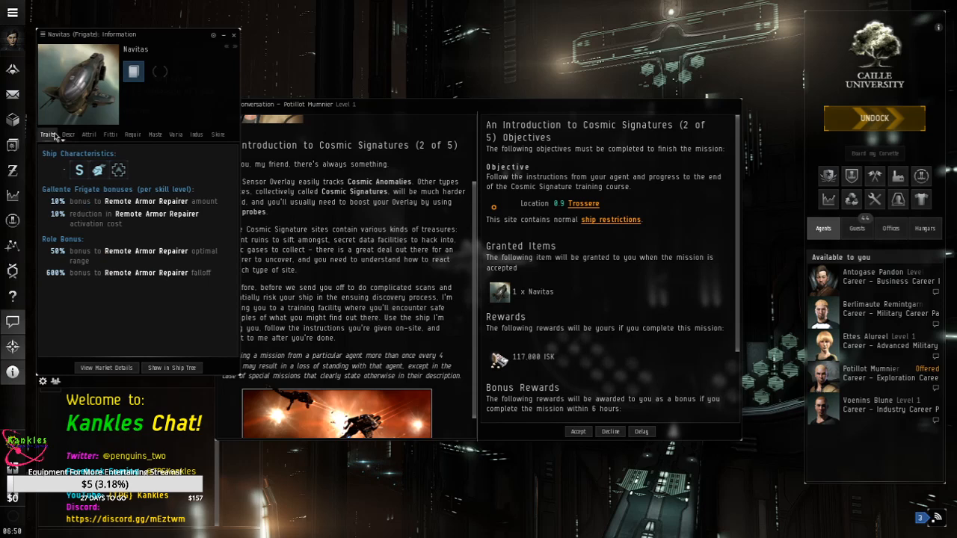
Bring up the Ship Tree to view the Imicus frigate's bonuses.
left_click(12, 12)
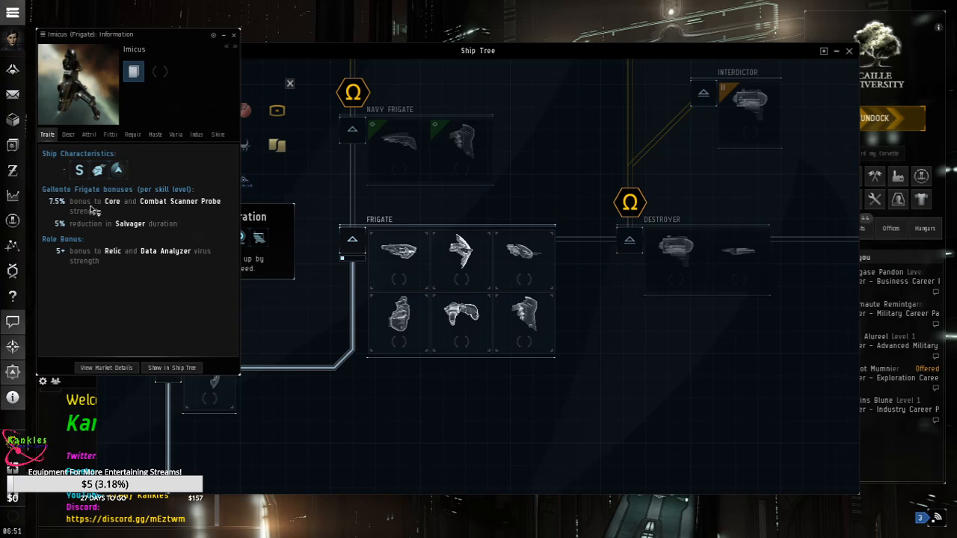
mouse_move(129, 235)
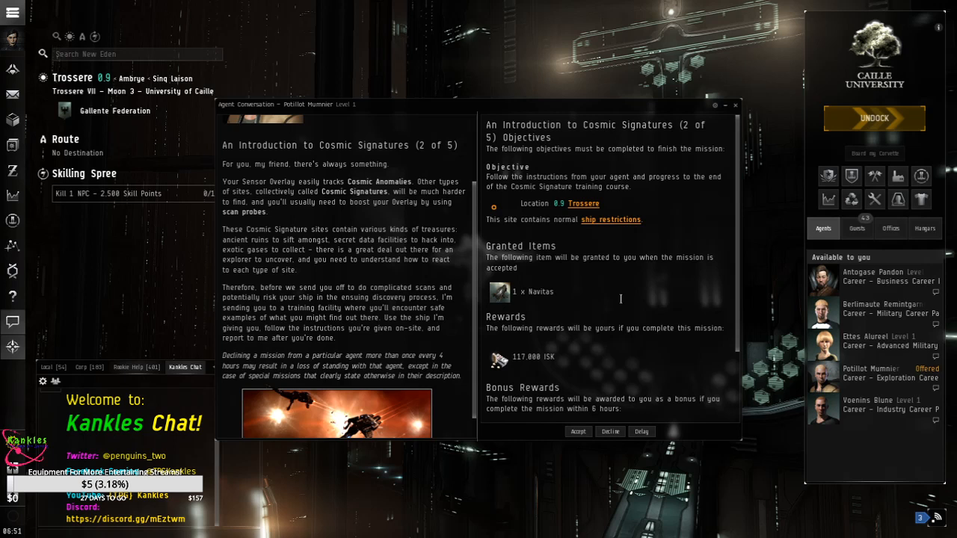
Accept the Cosmic Signatures (2 of 5) mission and check the inventory.
left_click(577, 430)
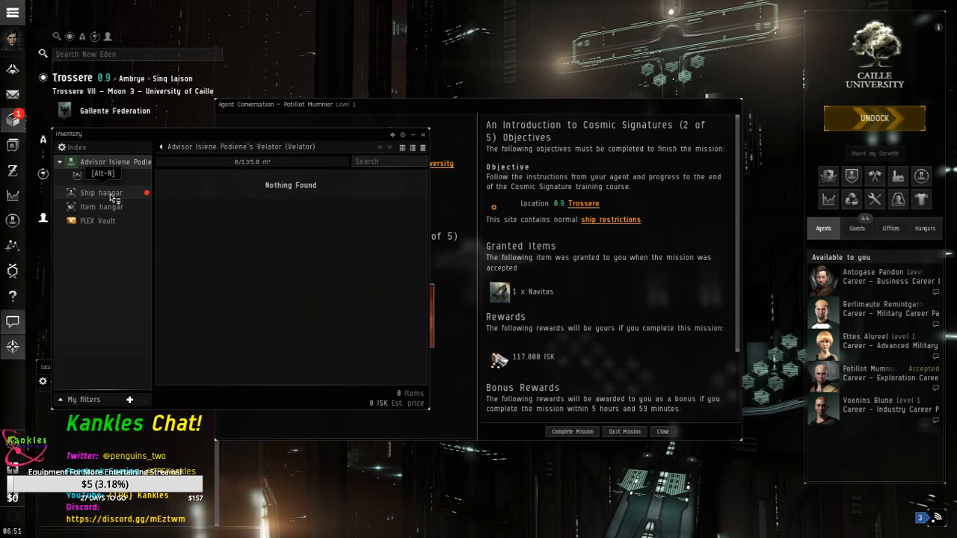
right_click(183, 202)
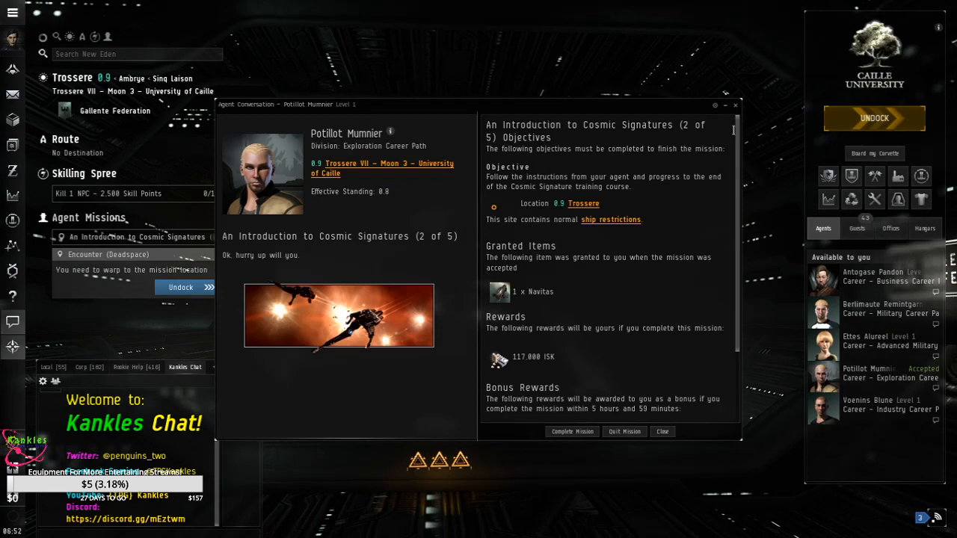
Close the agent window, undock and warp to the Encounter mission location.
left_click(661, 431)
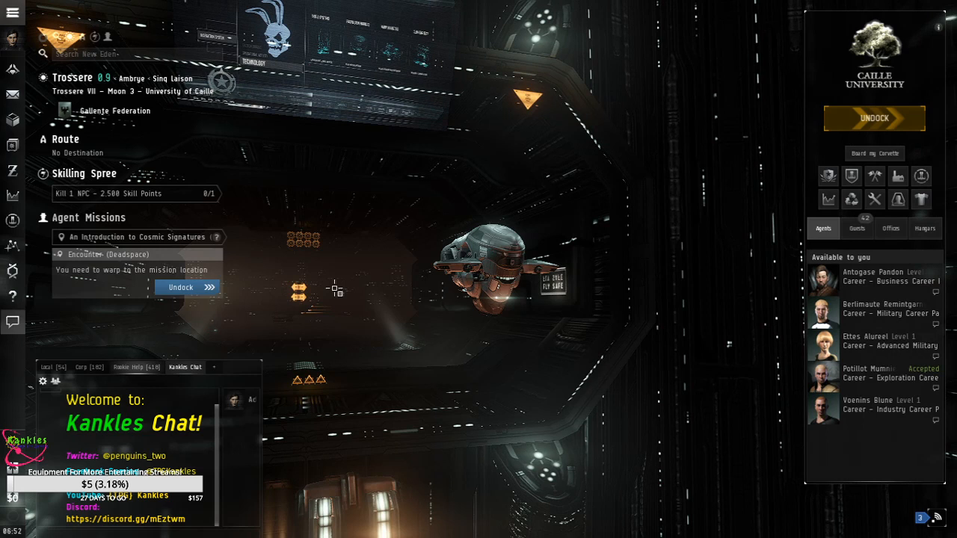
left_click(873, 118)
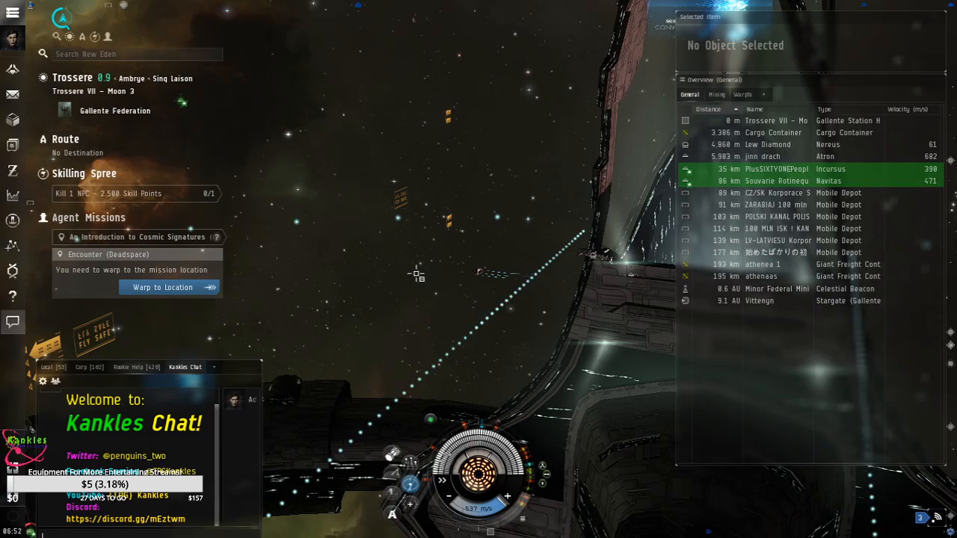
left_click(161, 287)
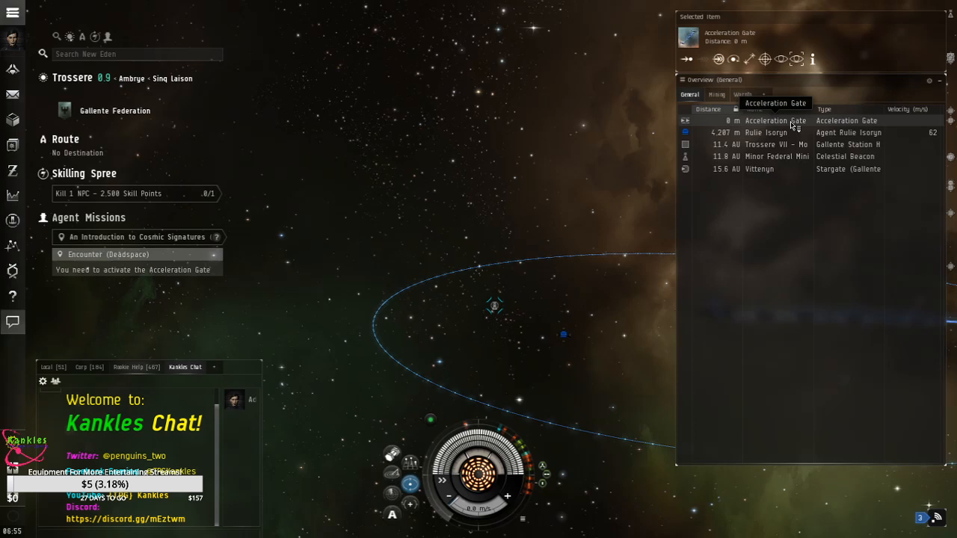
Approach the Acceleration Gate at a chosen range from its overview actions.
right_click(775, 120)
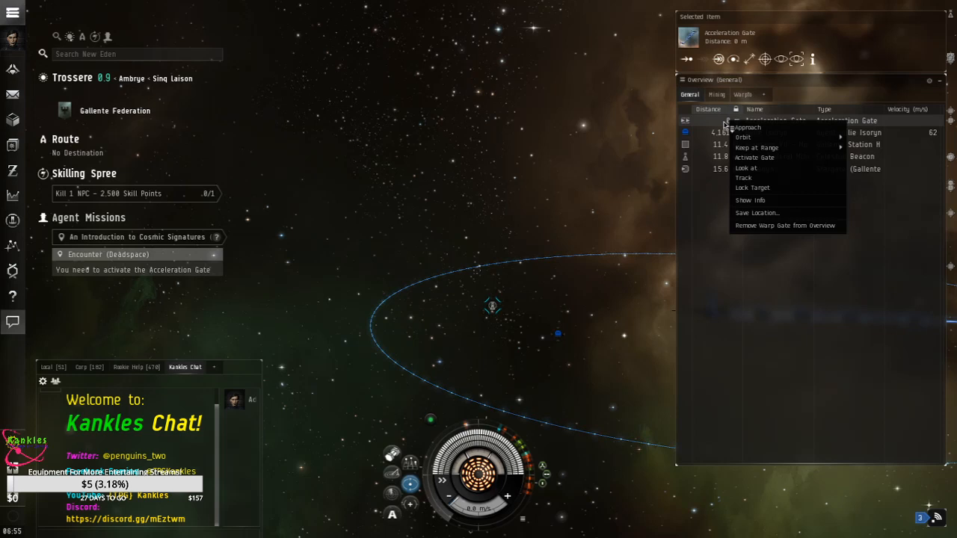
mouse_move(743, 138)
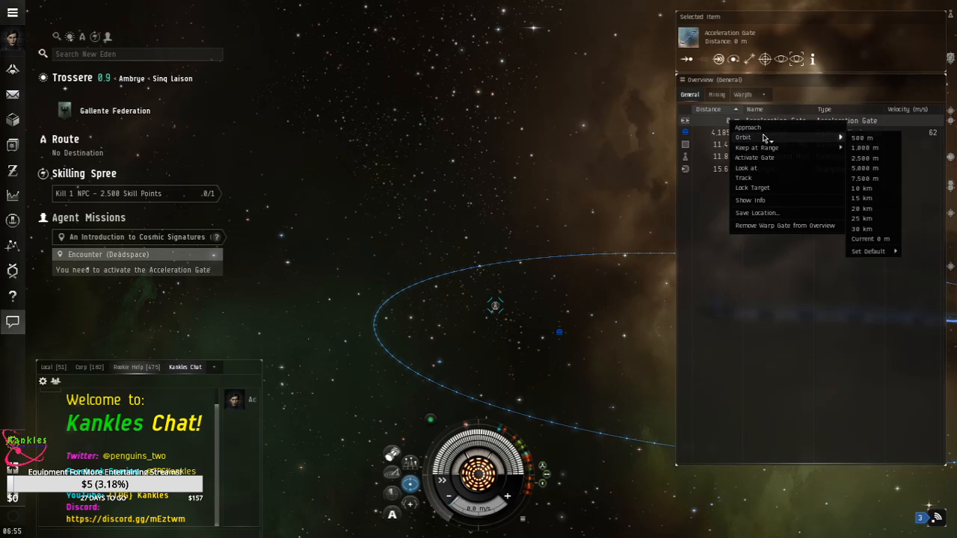
left_click(754, 157)
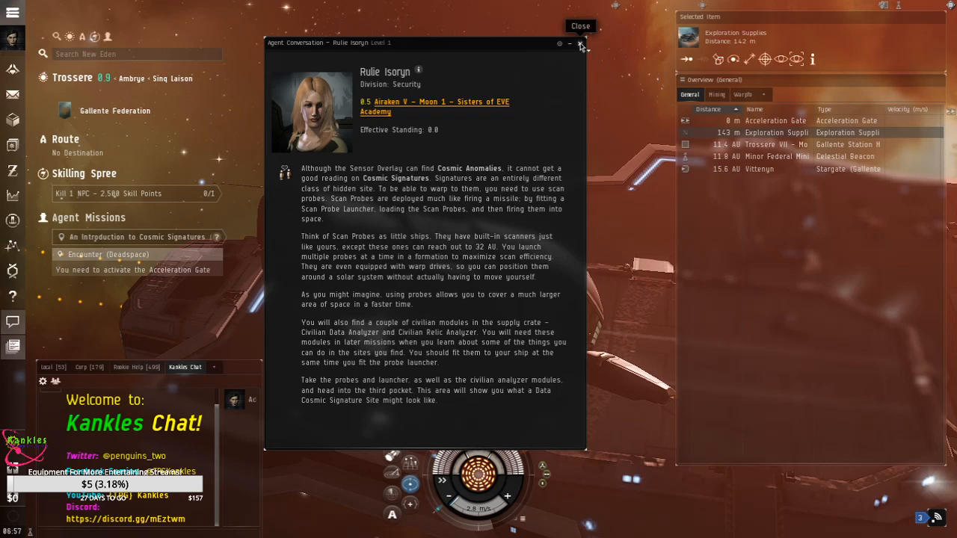
Close the agent's scan-probe briefing and return to the view of space.
left_click(580, 26)
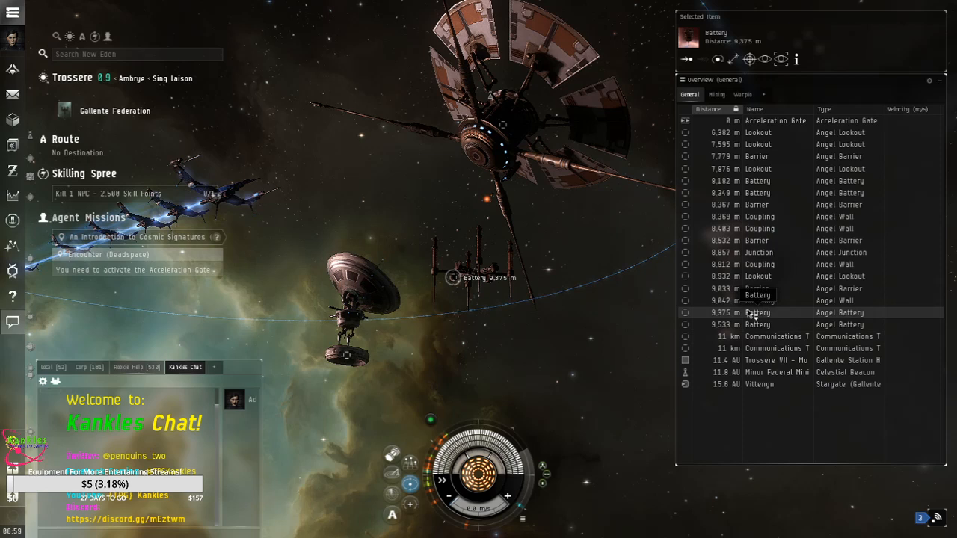
Select an Angel Lookout from the nearby-object list in the deadspace pocket.
left_click(756, 144)
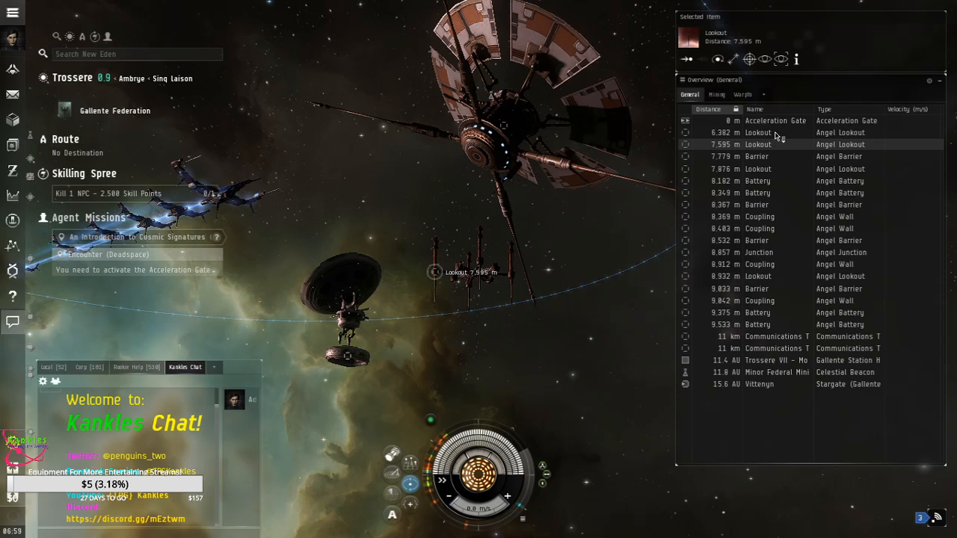
Select the Acceleration Gate in the Overview to jump to the next pocket.
left_click(774, 119)
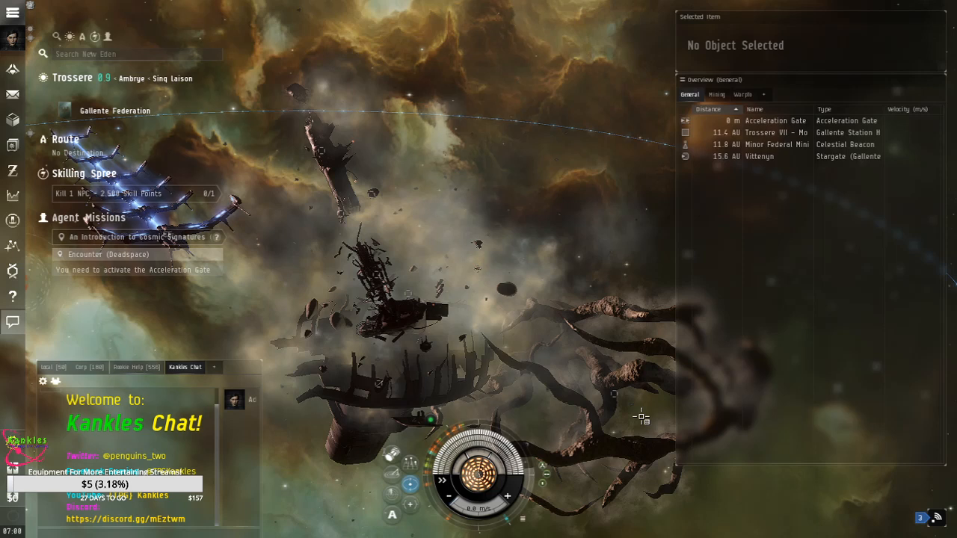
Select the Ripped Superstructure wreck about 31 km away in the field of hulls.
left_click(382, 385)
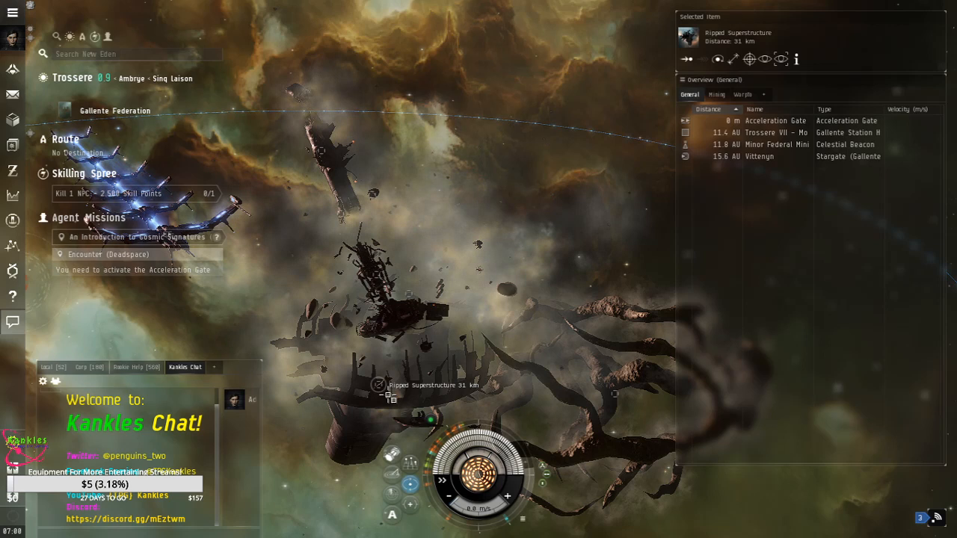
left_click(380, 275)
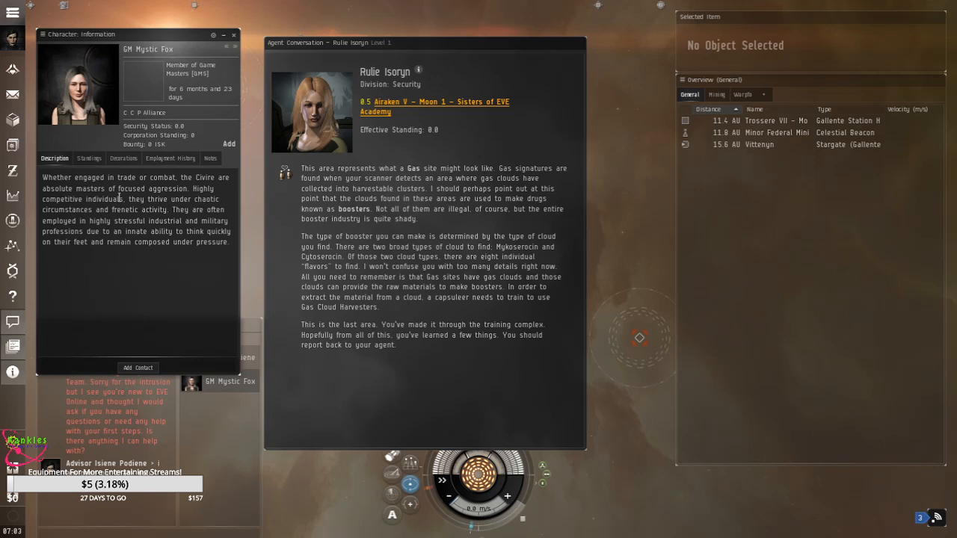
Close the other pilot's Character Information window beside the gas-site briefing.
left_click(233, 34)
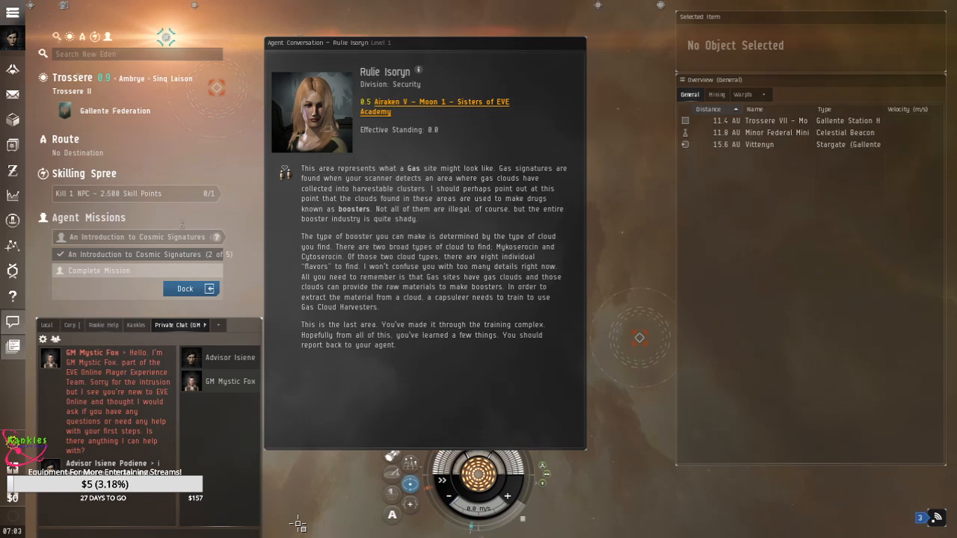
mouse_move(293, 473)
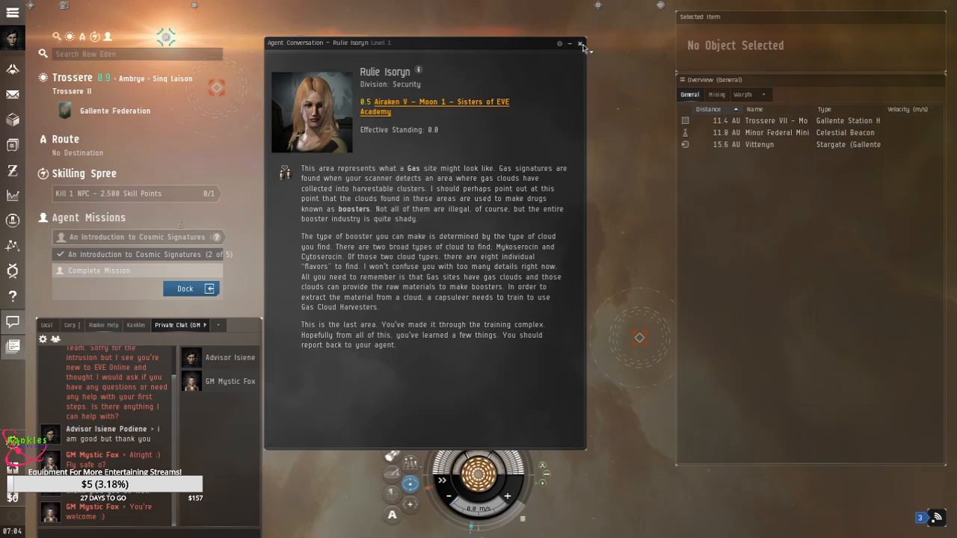
Dock back at the University of Caille station at Trossere VII - Moon 3.
left_click(580, 42)
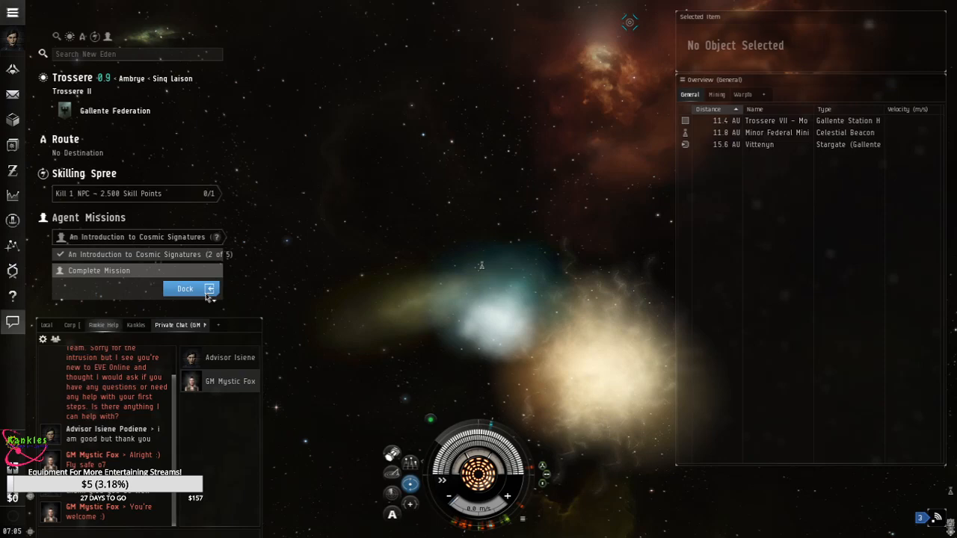
left_click(185, 289)
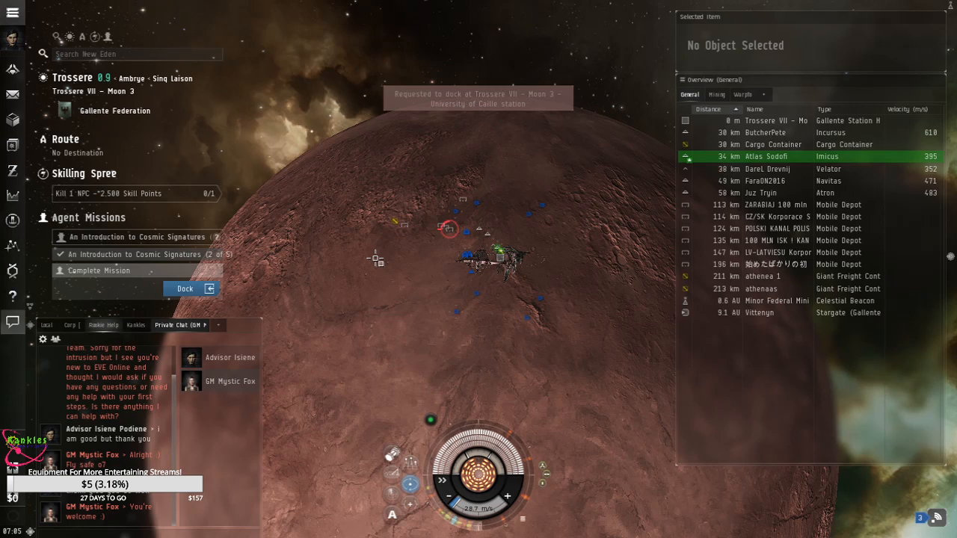
left_click(185, 288)
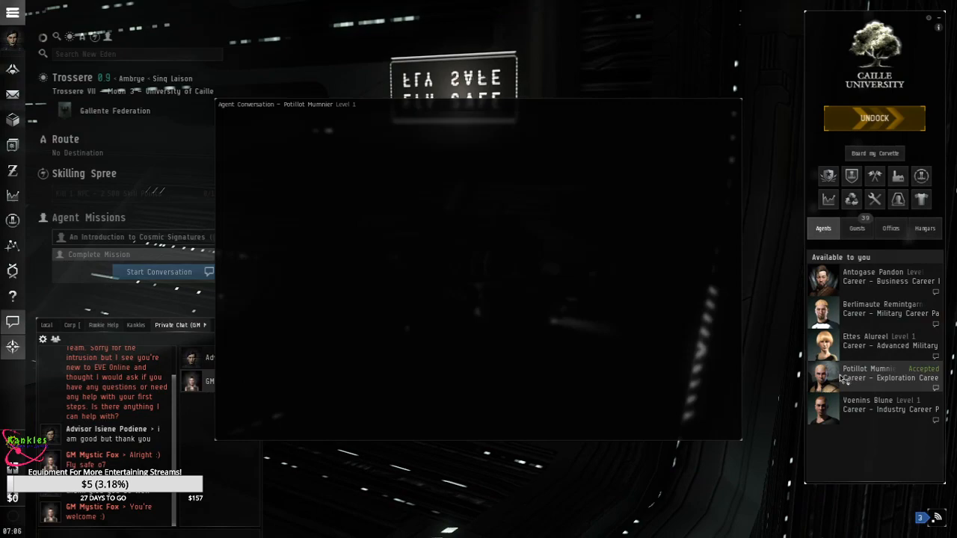
Start the career agent conversation and turn in the cosmic signatures mission for its reward.
left_click(159, 272)
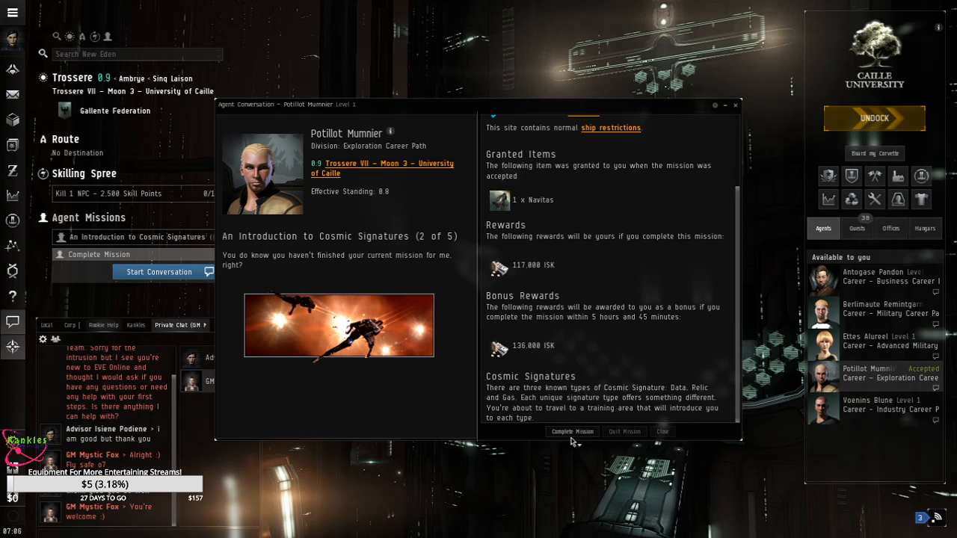
left_click(571, 430)
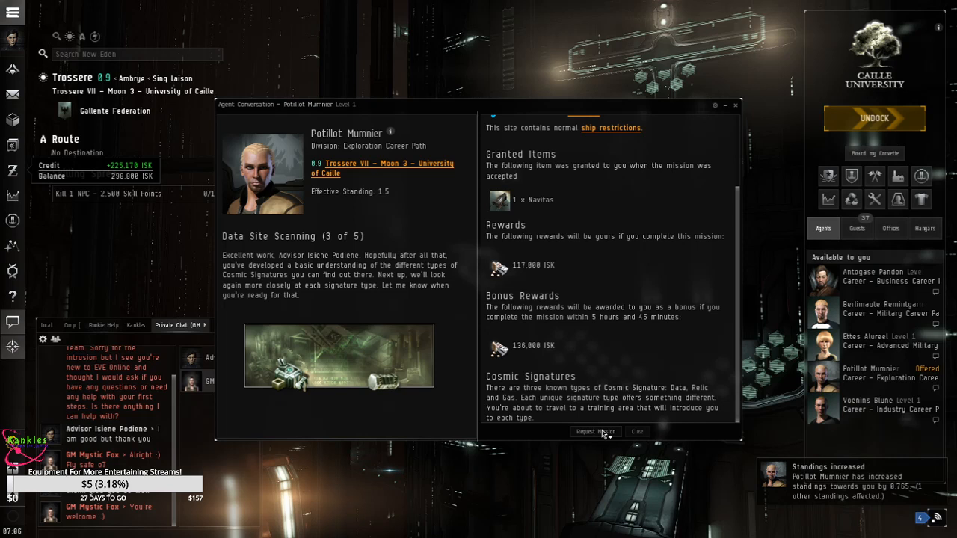
Accept the Data Site Scanning (3 of 5) mission requiring one Proof of Discovery: Data.
left_click(595, 430)
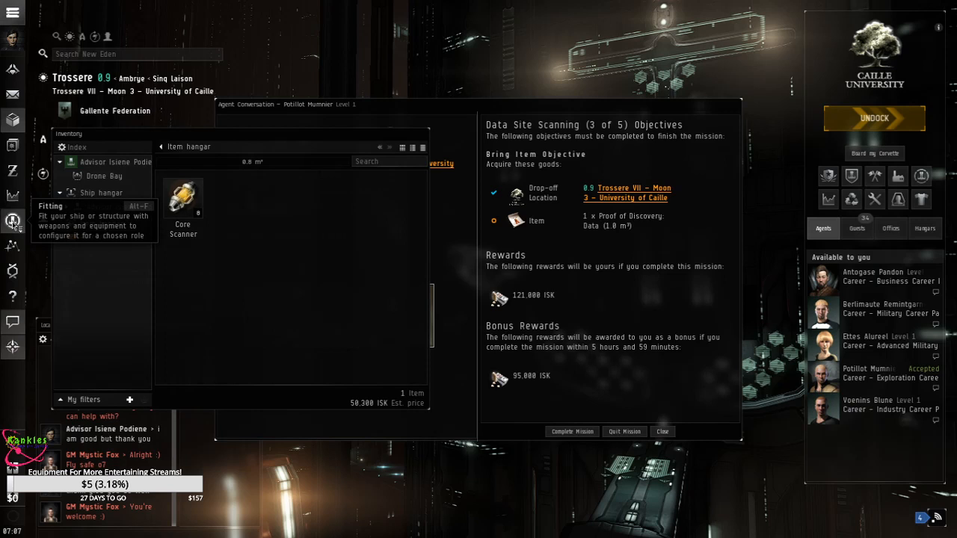
left_click(12, 221)
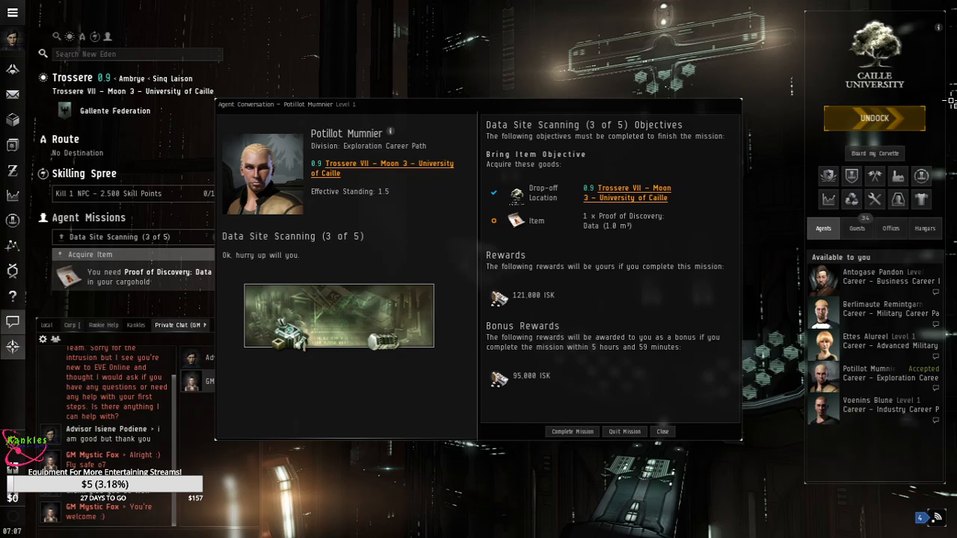
left_click(873, 118)
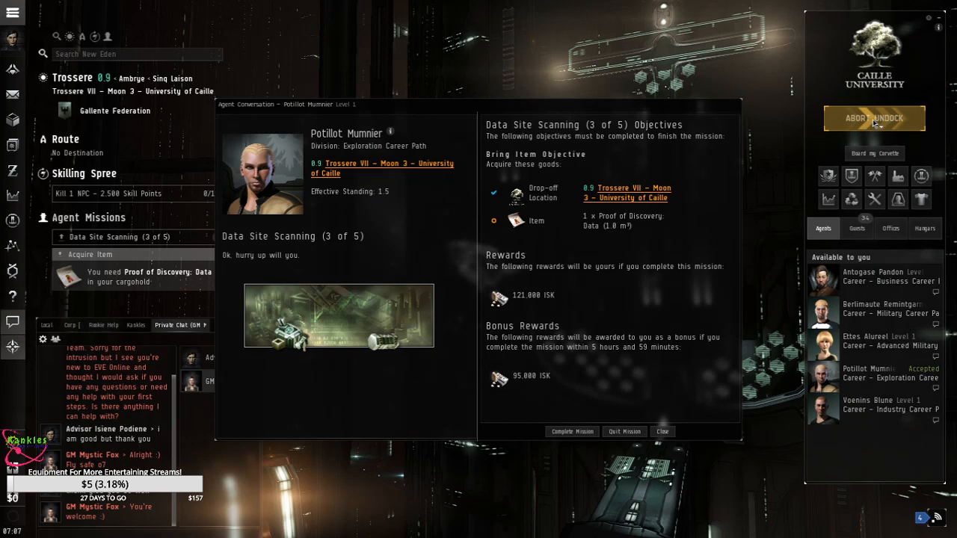
Undock from the University of Caille station into space.
left_click(873, 118)
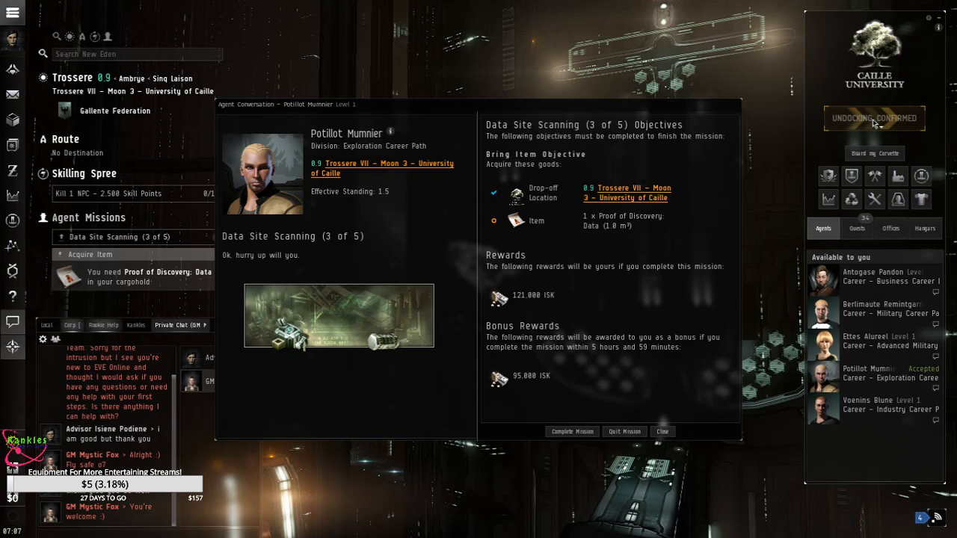
left_click(873, 118)
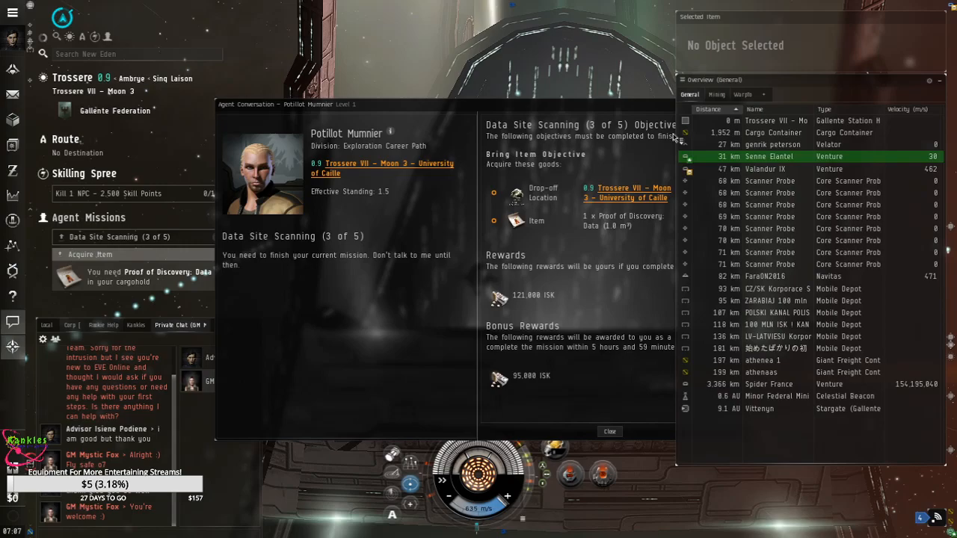
Launch scanner probes and analyze the system's cosmic signatures.
left_click(610, 431)
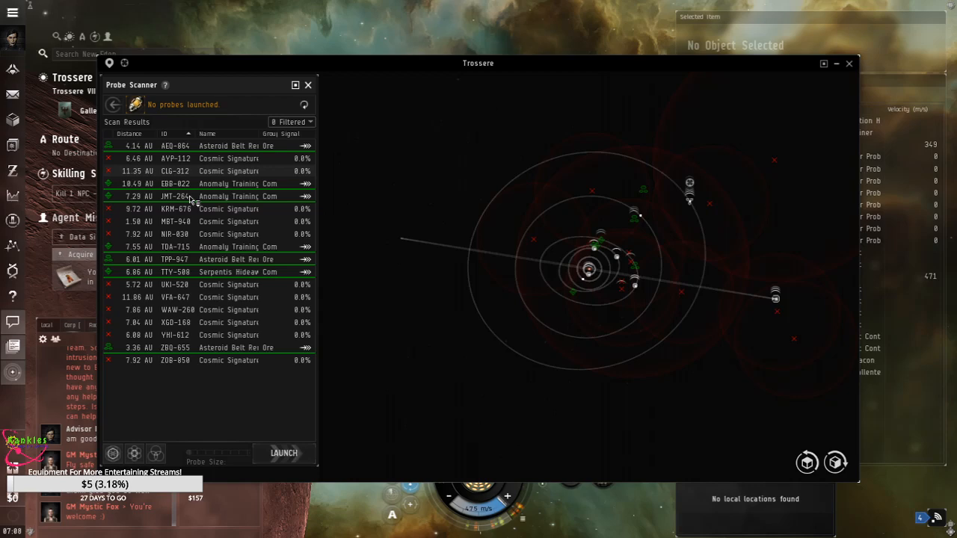
left_click(284, 453)
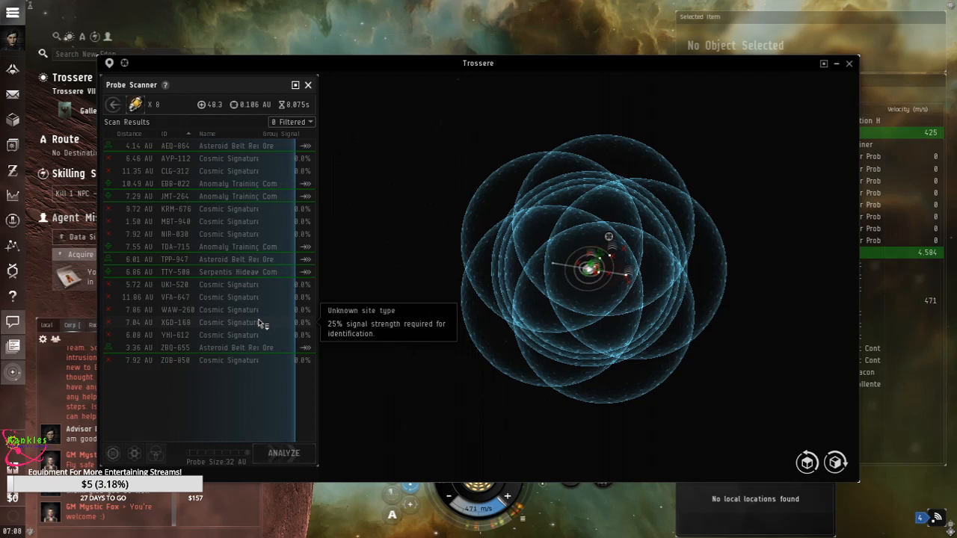
left_click(284, 453)
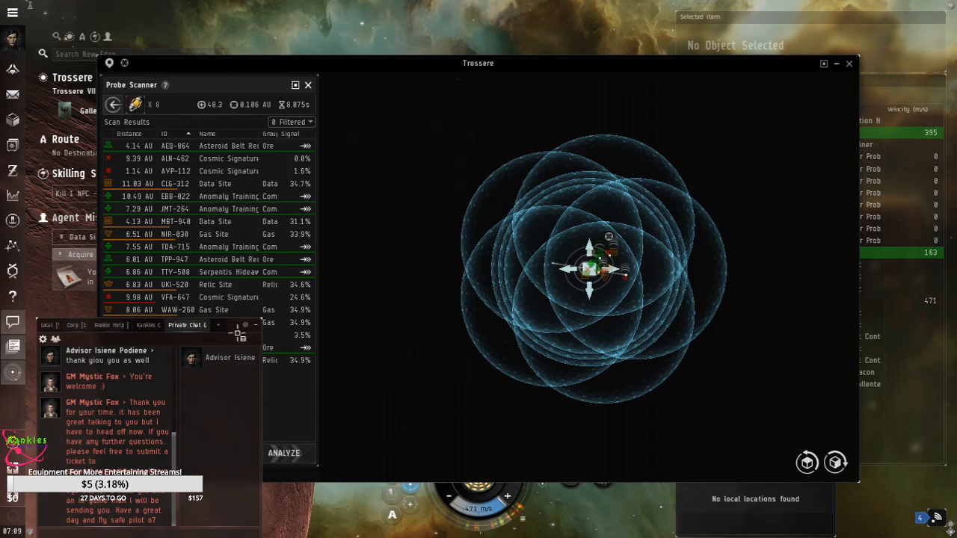
Review the Gallente Welcome Bundle's redeemable items, including the Imicus and Core Scanner Probe.
left_click(186, 325)
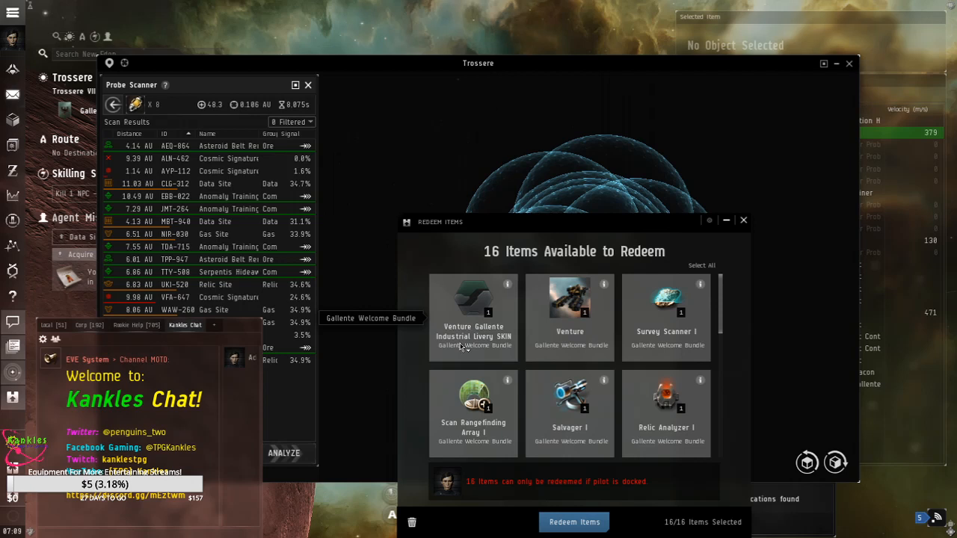
mouse_move(500, 402)
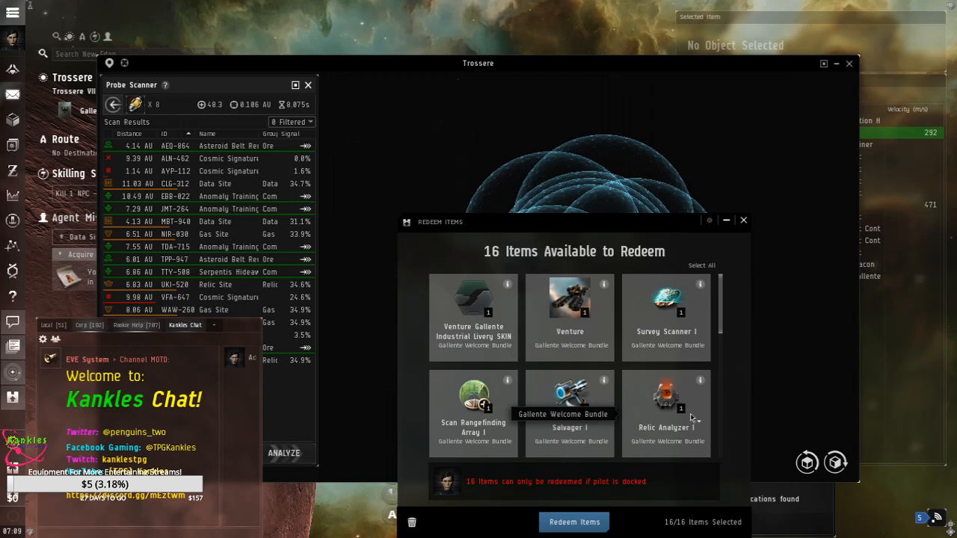
scroll("down", 3)
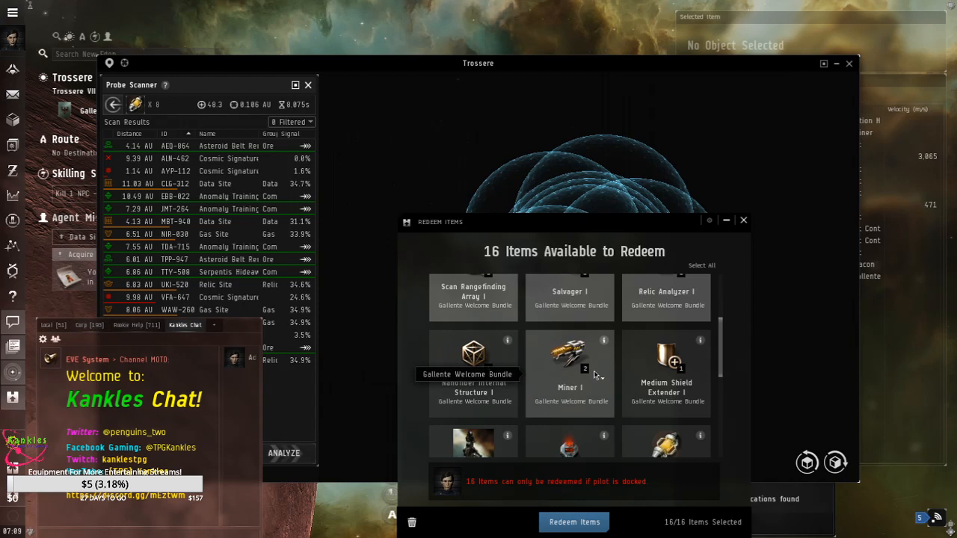
scroll("down", 3)
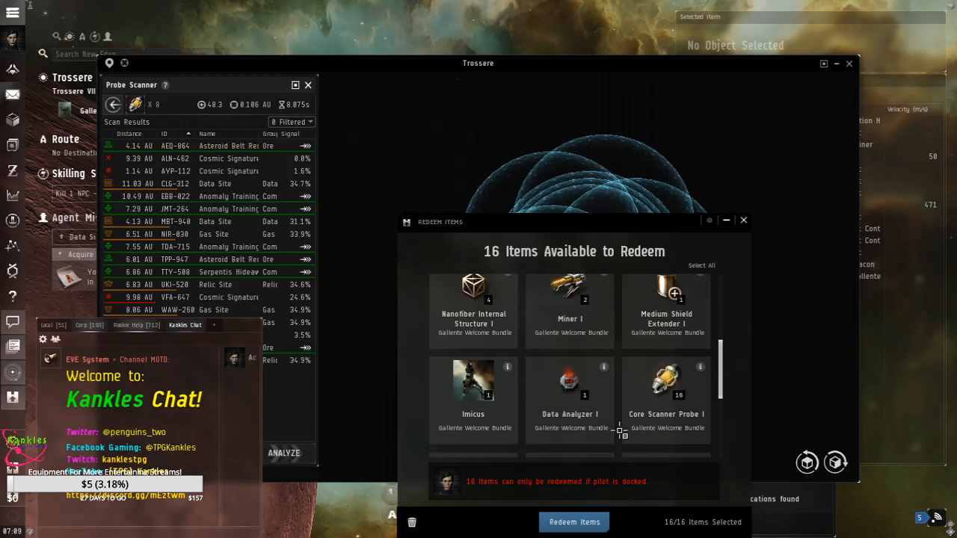
scroll("down", 3)
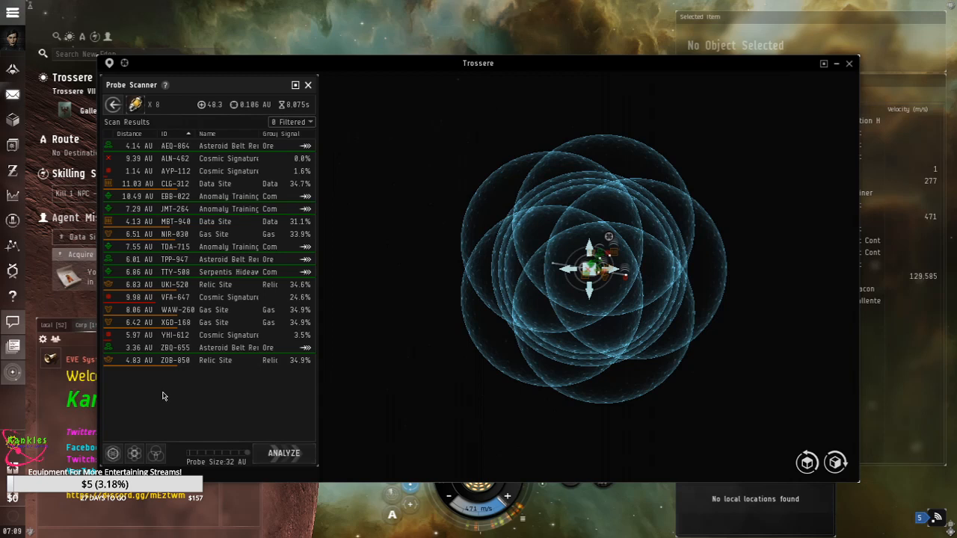
mouse_move(179, 272)
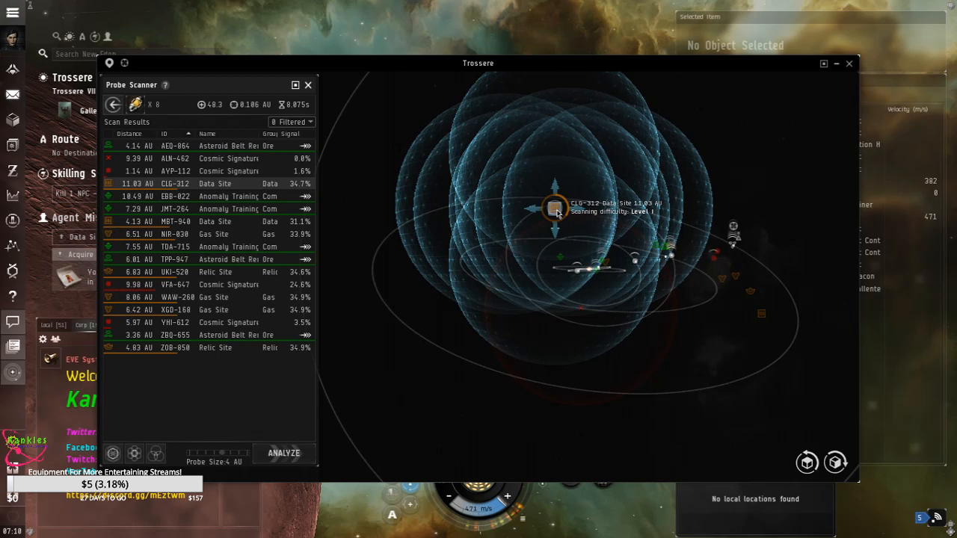
mouse_move(401, 218)
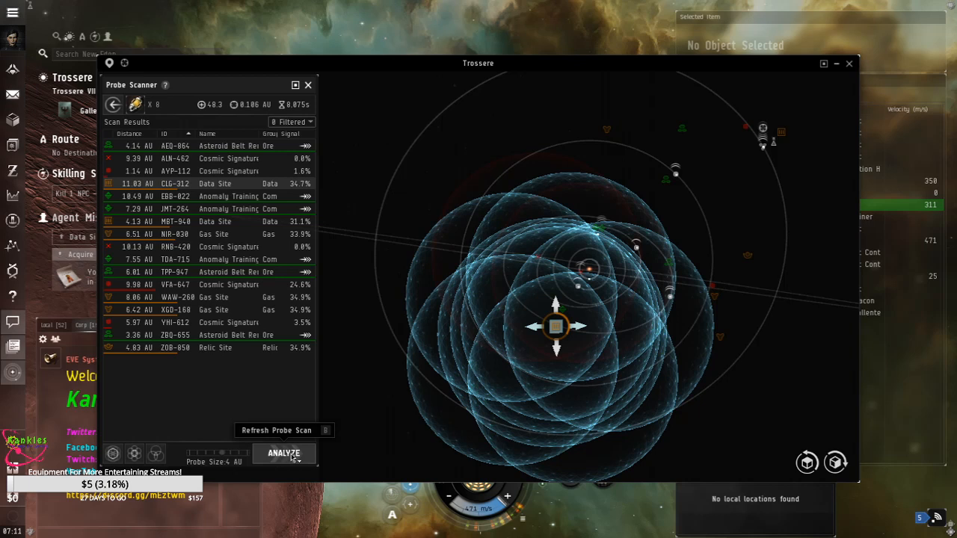
Rerun the probe analysis at the repositioned probe cluster.
left_click(284, 453)
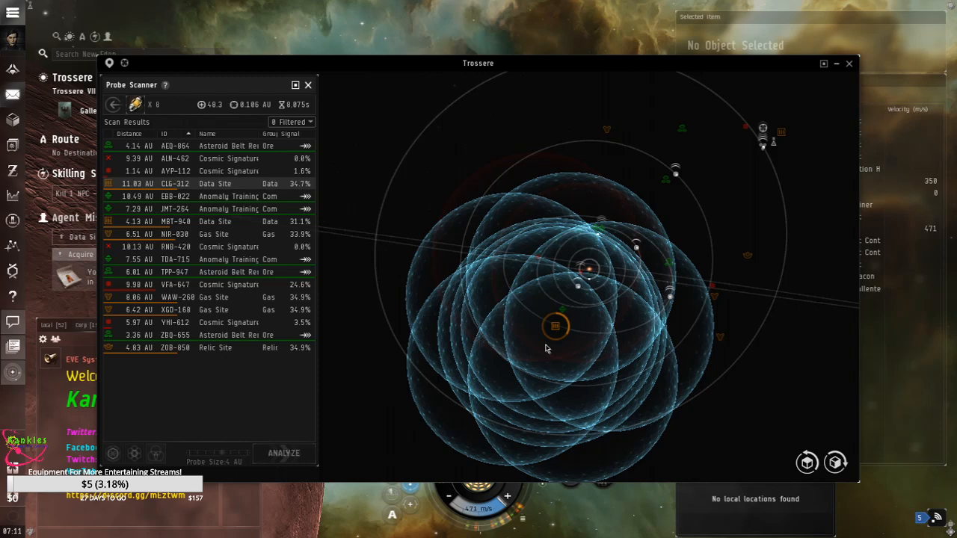
mouse_move(556, 326)
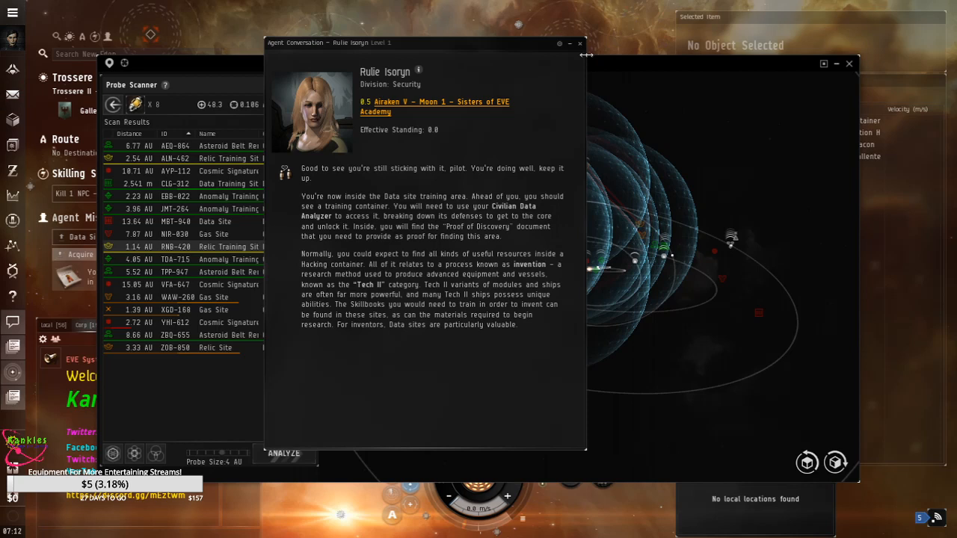
Dismiss the agent's briefing and rerun the probe analysis.
left_click(580, 42)
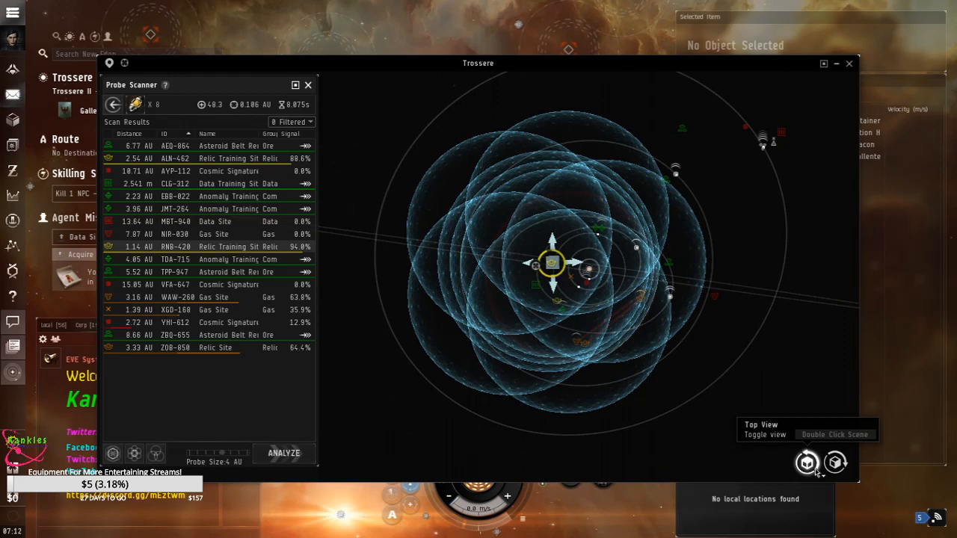
mouse_move(284, 453)
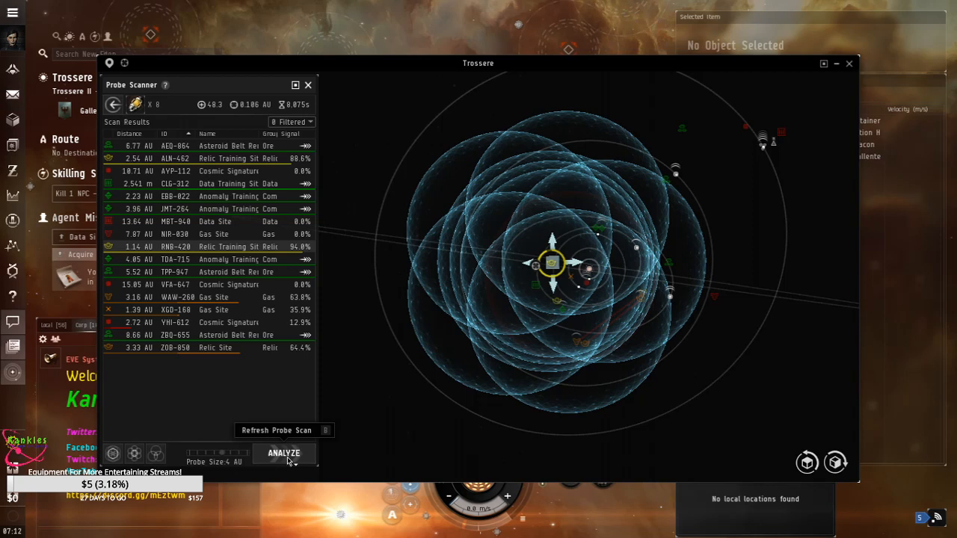
left_click(284, 453)
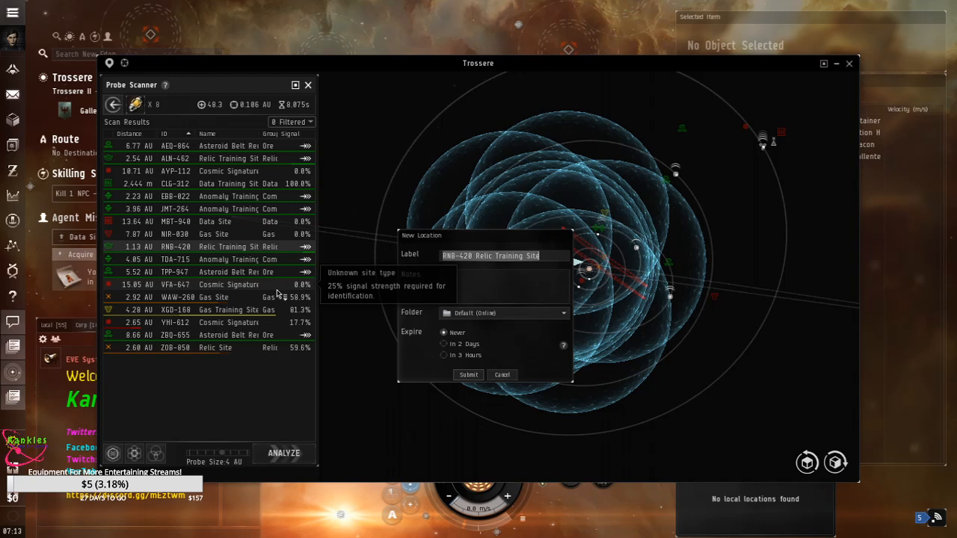
Confirm the RNG-L20 Relic Training Site as a saved location and sort scan results by name.
left_click(468, 373)
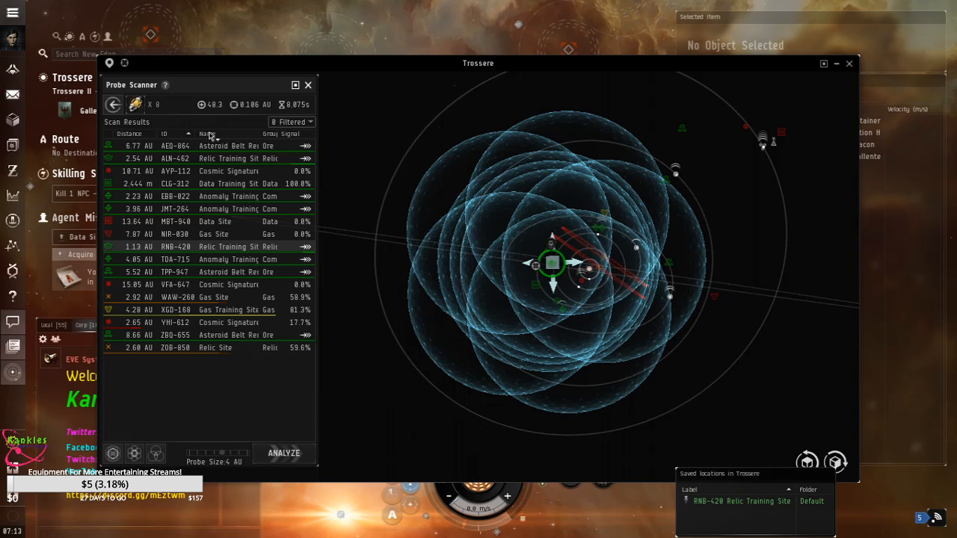
left_click(206, 133)
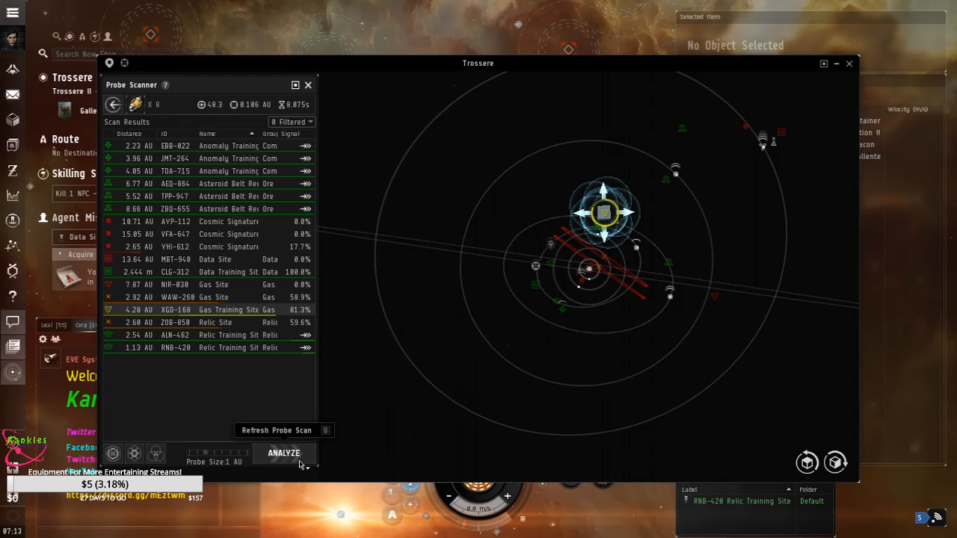
mouse_move(419, 454)
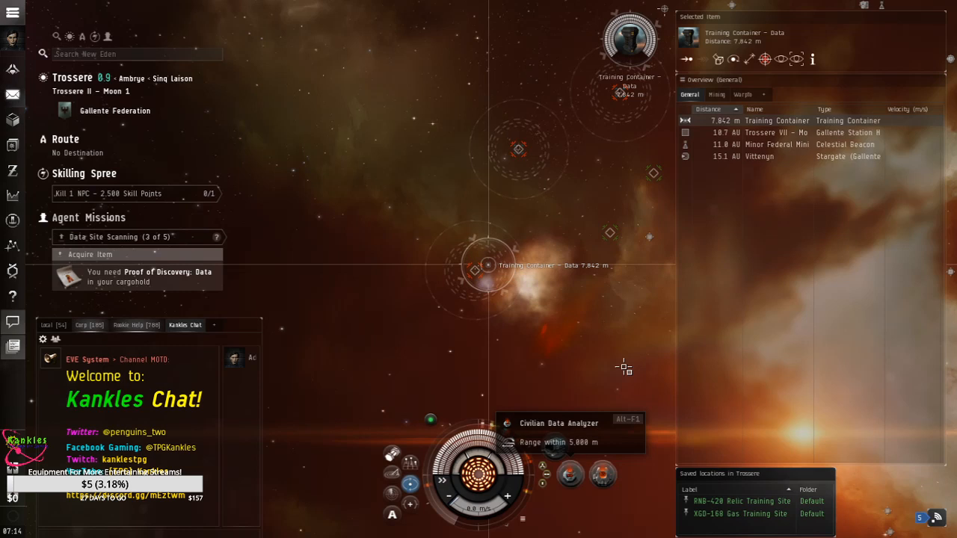
Hold near the data training container and start the Civilian Data Analyzer hack.
left_click(749, 60)
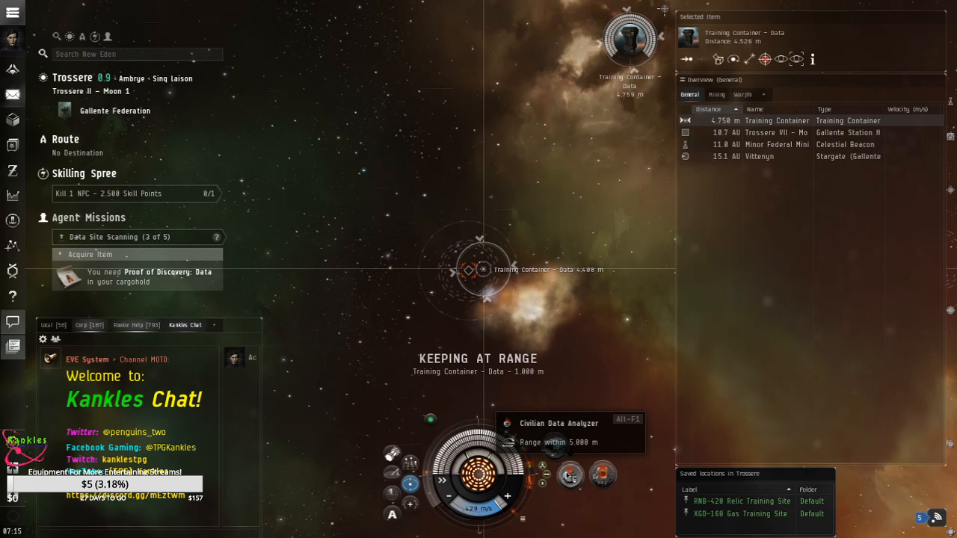
left_click(570, 474)
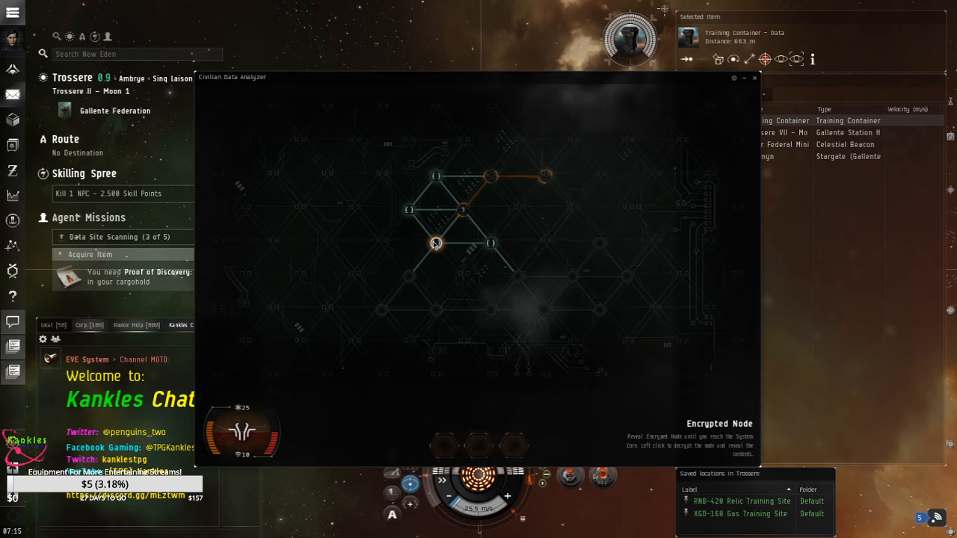
left_click(436, 242)
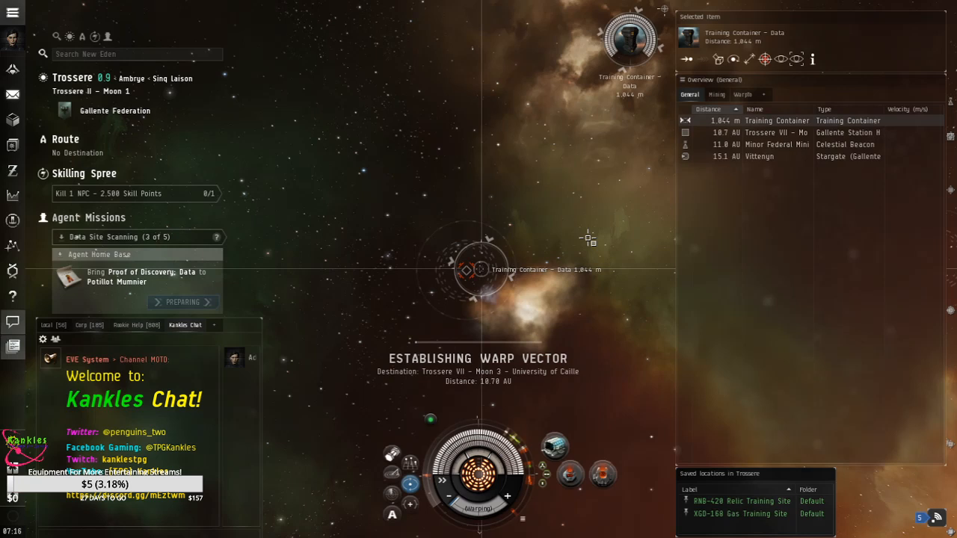
Head back toward Trossere VII - Moon 3 - University of Caille to dock.
left_click(12, 94)
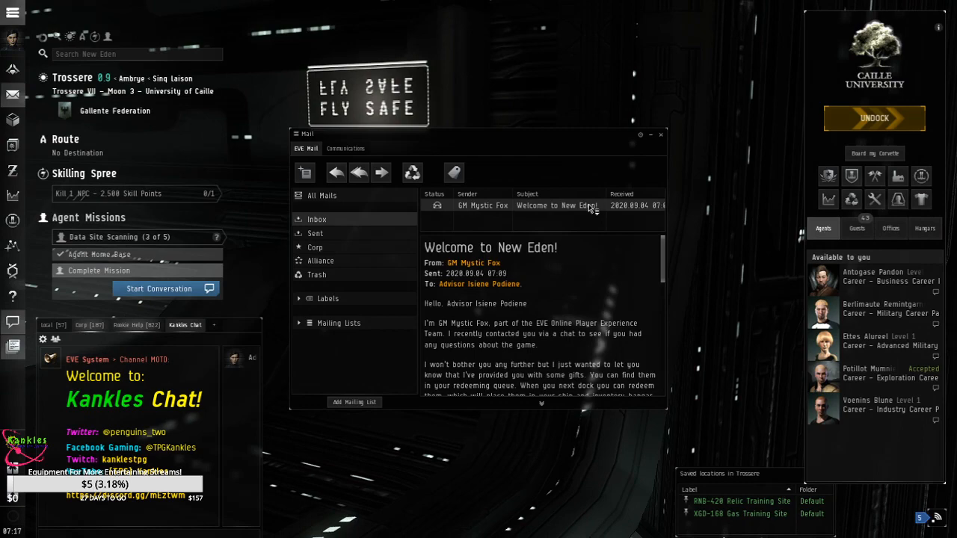
Talk to the career agent and complete Data Site Scanning (3 of 5).
left_click(159, 288)
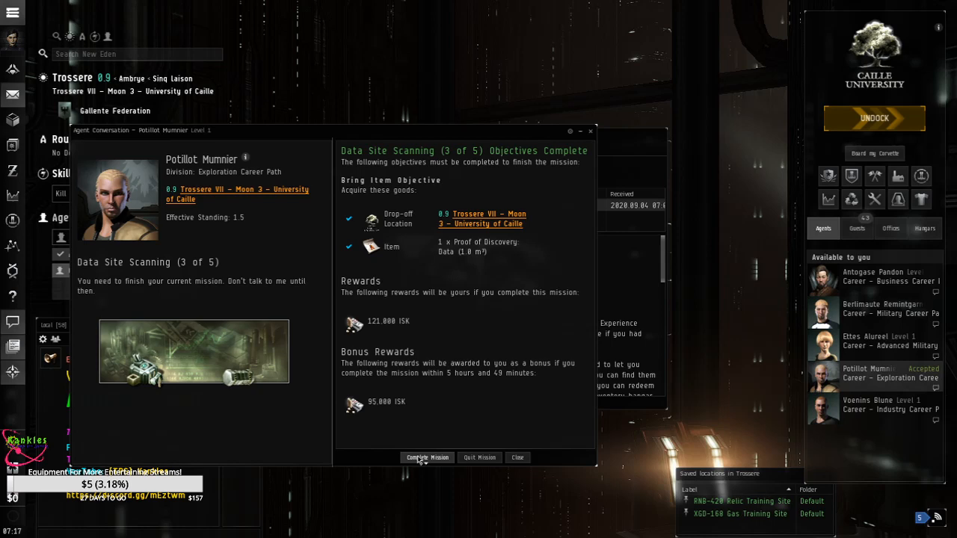
left_click(428, 457)
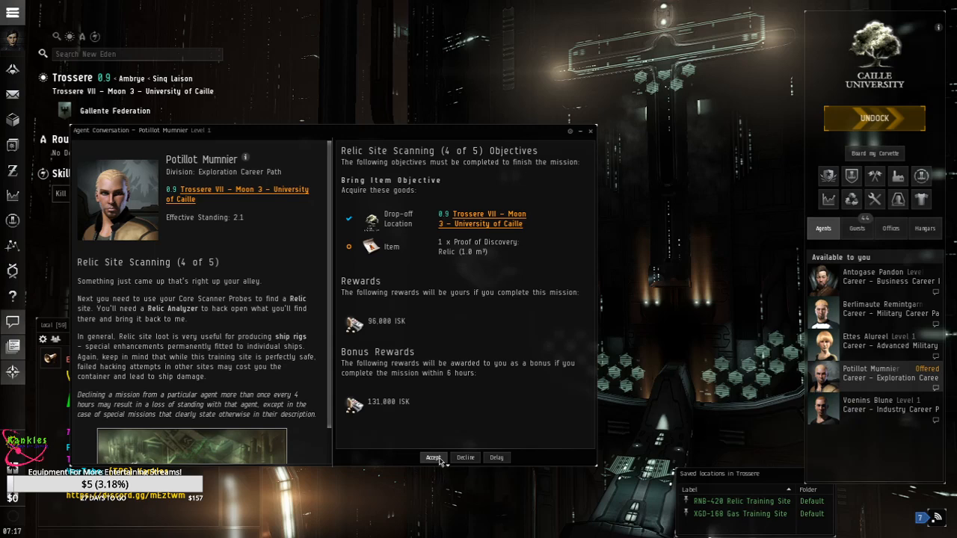
Accept Relic Site Scanning (4 of 5) and dismiss the relic site popup on arrival.
left_click(433, 458)
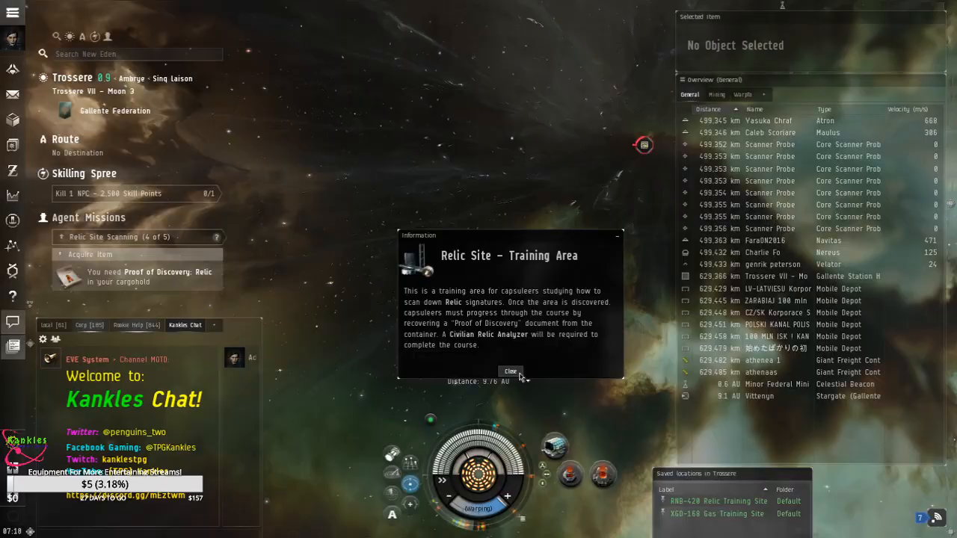
left_click(511, 370)
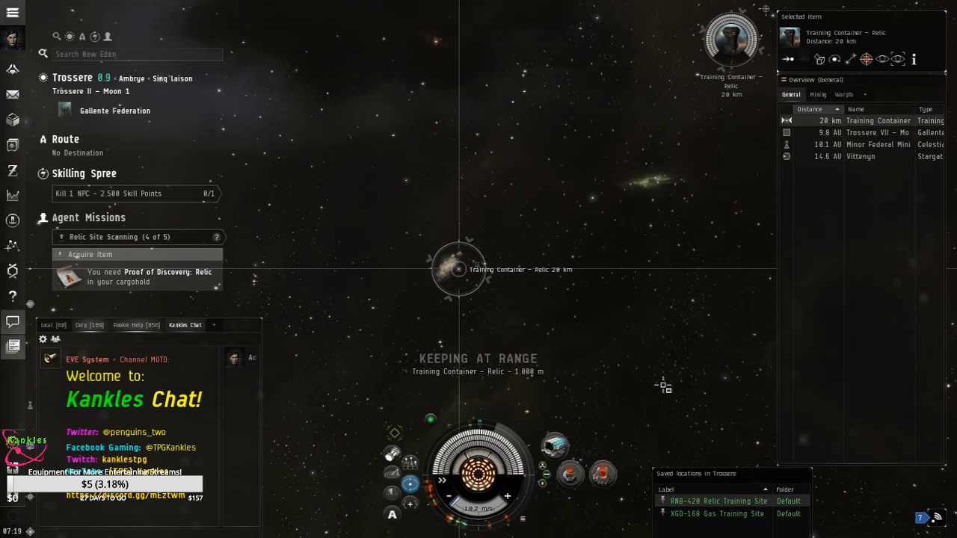
Approach the Training Container - Relic and dismiss the agent's message.
right_click(719, 501)
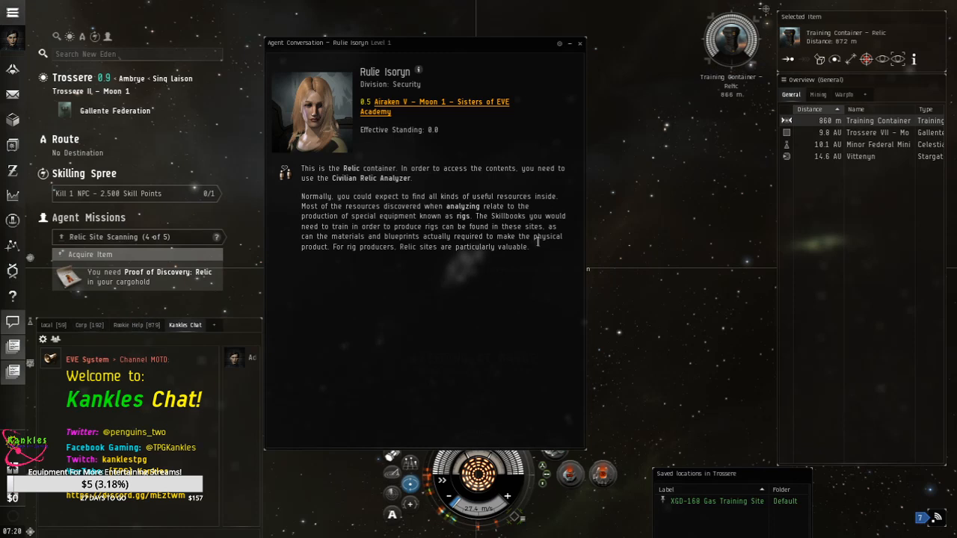
left_click(581, 42)
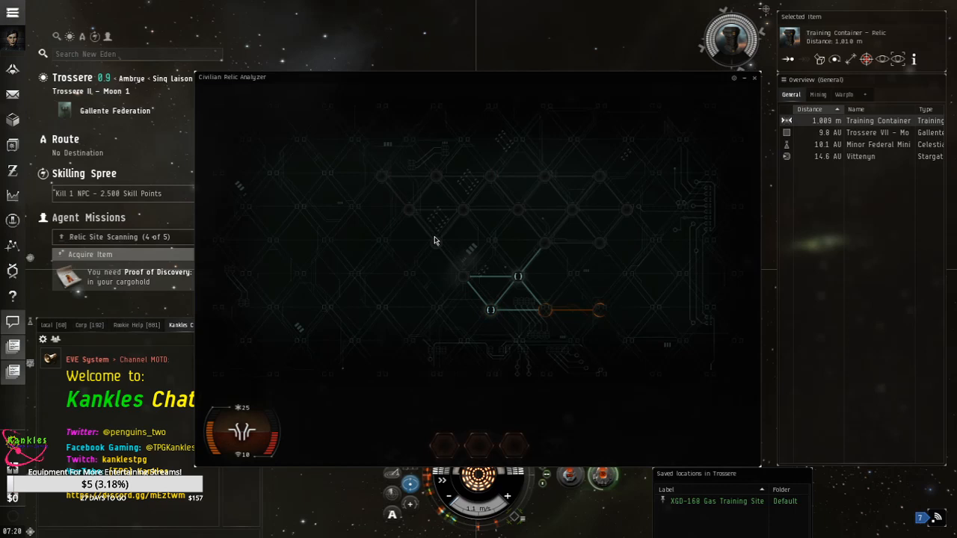
mouse_move(517, 277)
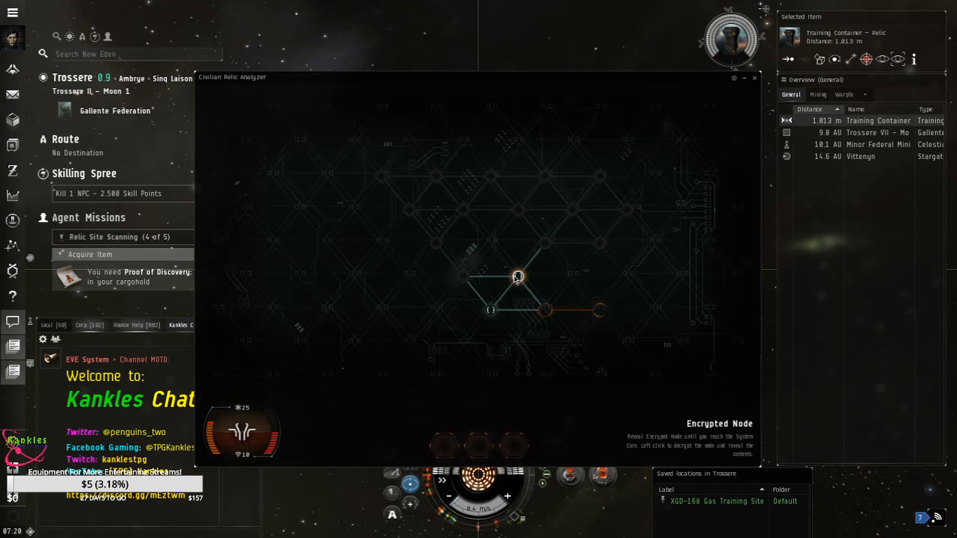
Reveal a route of adjacent nodes through the relic hacking grid toward the System Core.
left_click(517, 277)
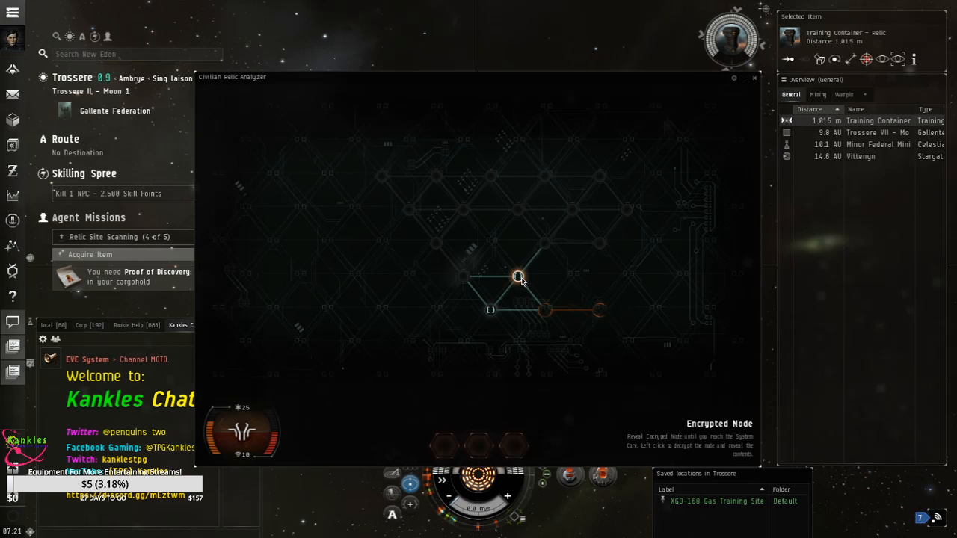
left_click(517, 277)
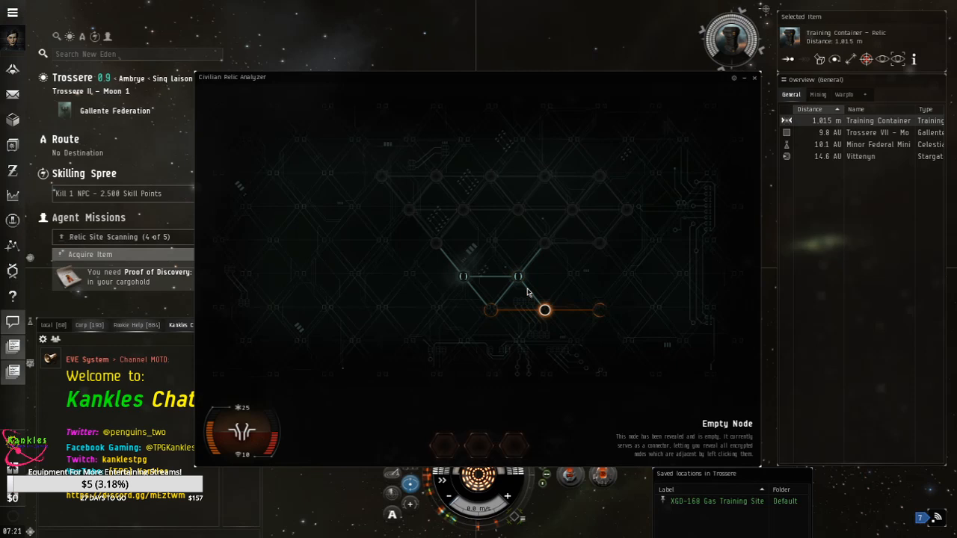
left_click(544, 309)
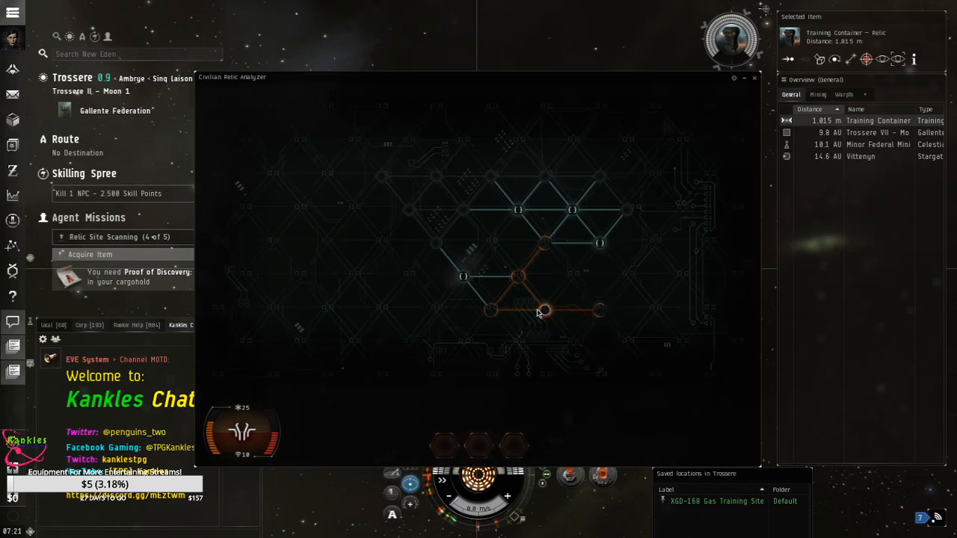
left_click(572, 209)
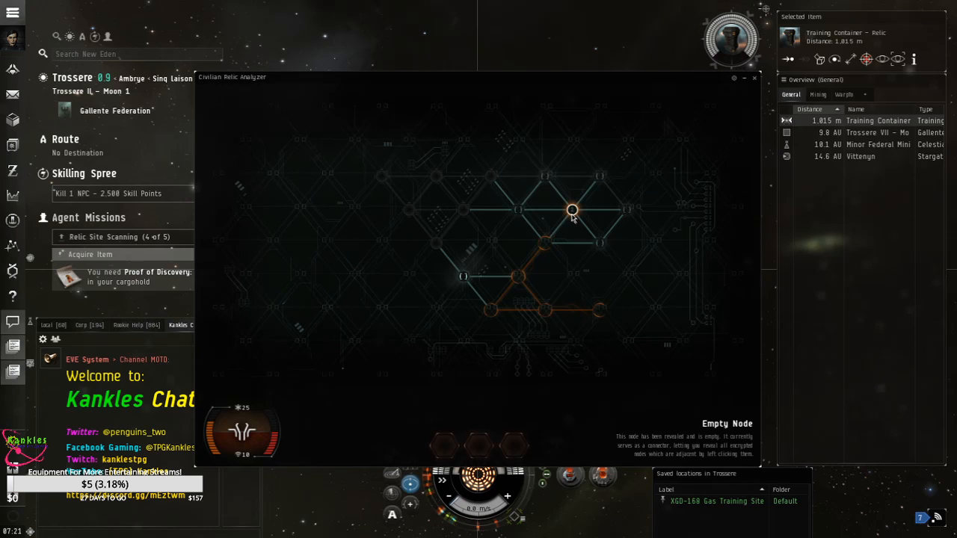
left_click(571, 209)
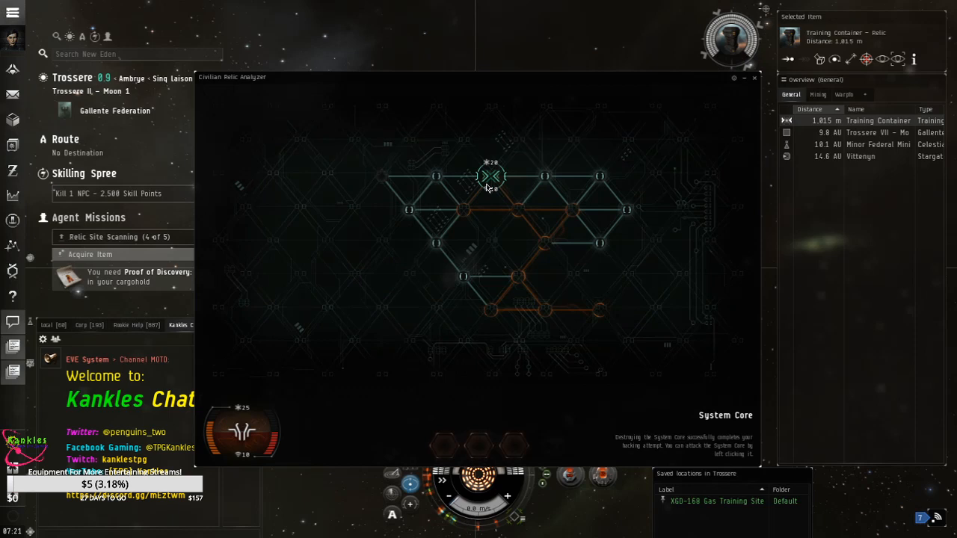
Finish the hack and take the Proof of Discovery relic from the container.
left_click(754, 78)
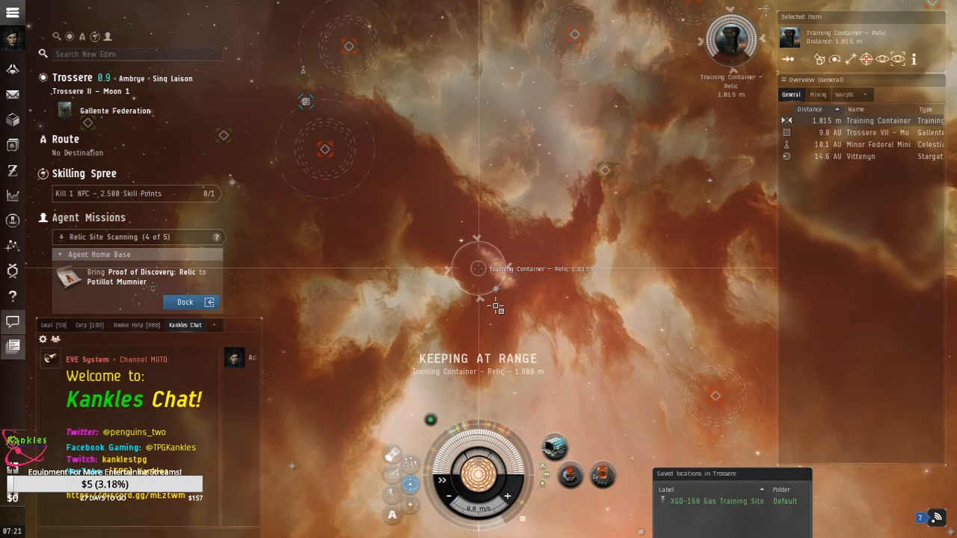
left_click(185, 302)
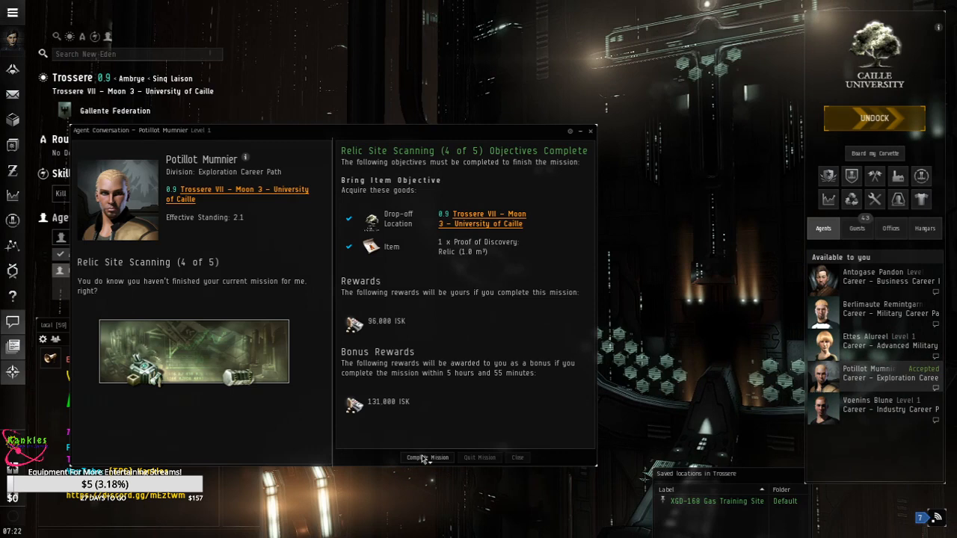
Complete the relic scanning mission and accept Gas Site Scanning (5 of 5).
left_click(427, 457)
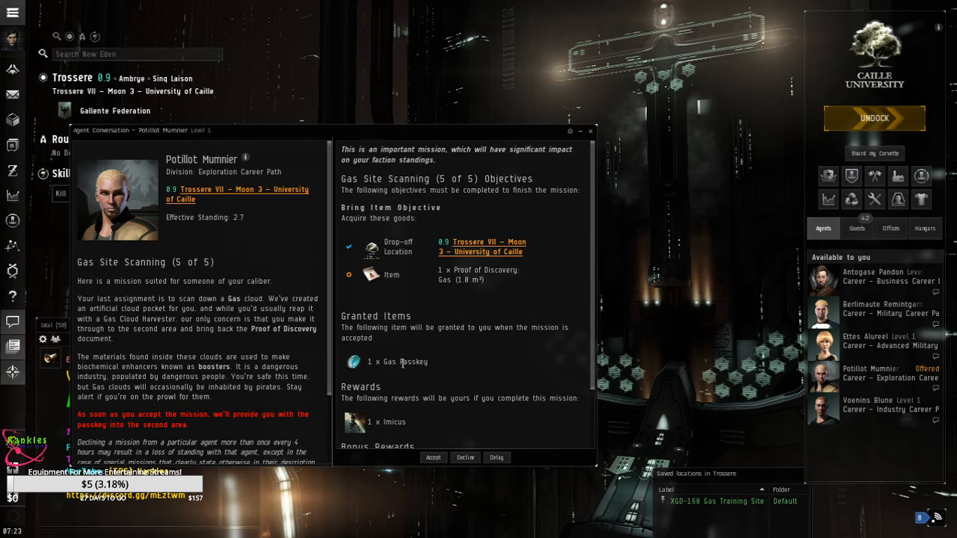
scroll("down", 3)
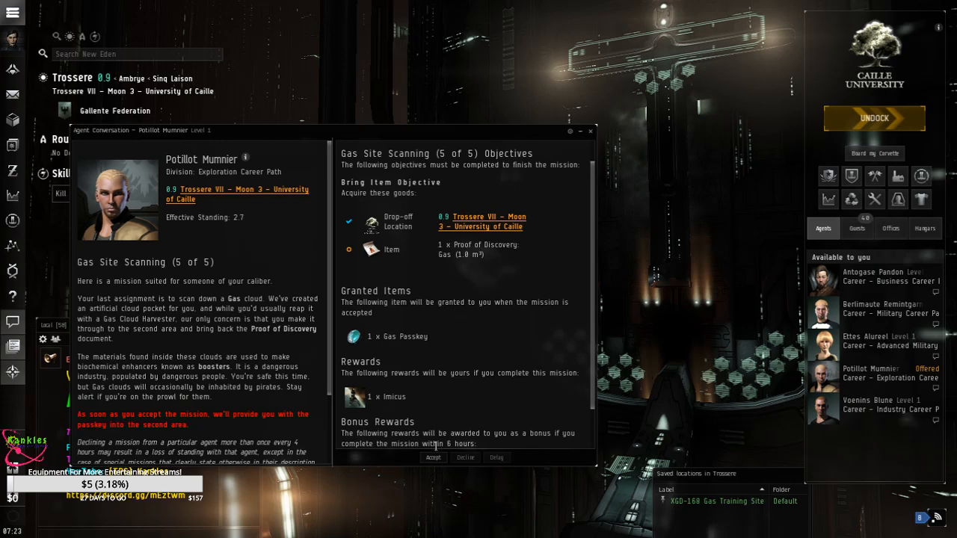
left_click(434, 457)
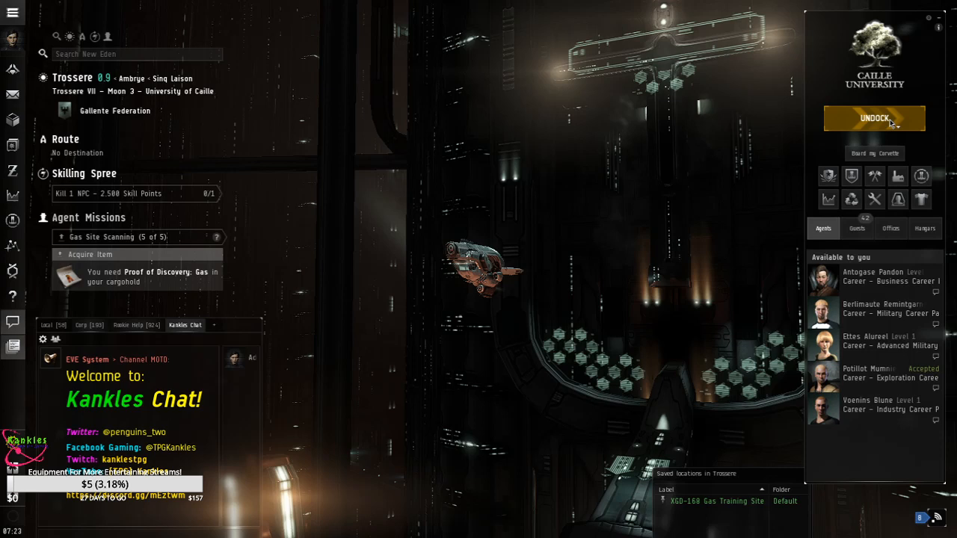
Undock and warp to the saved KGD-168 Gas Training Site location.
left_click(873, 118)
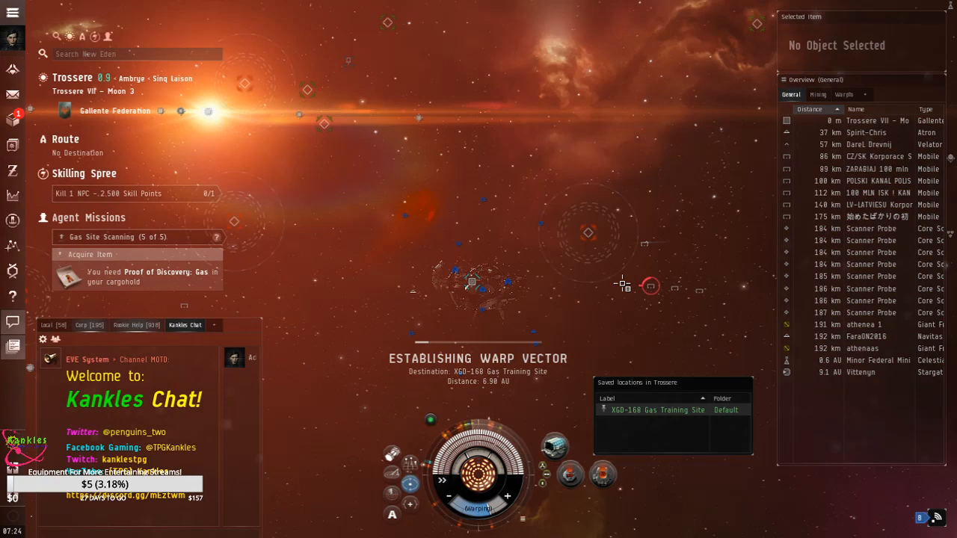
left_click(870, 168)
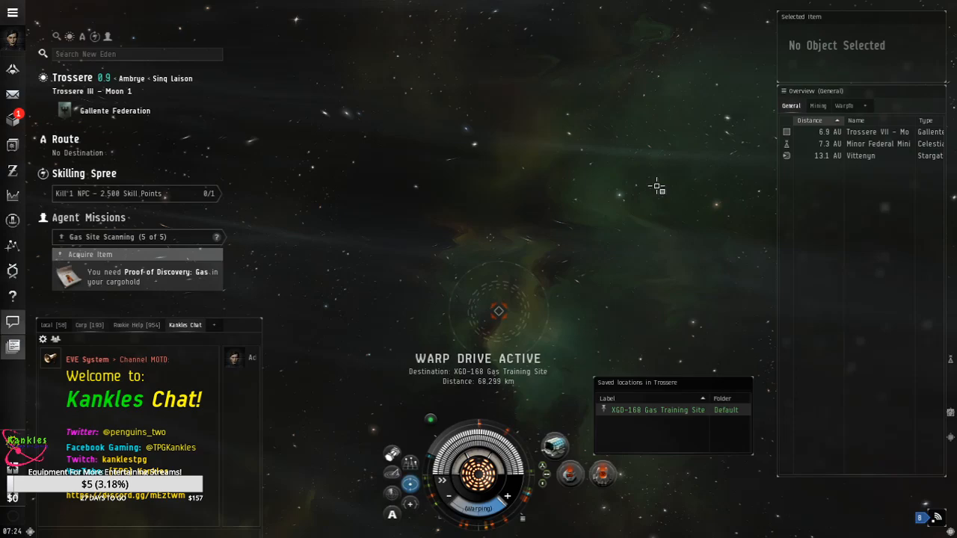
Activate the acceleration gate into the gas site's restricted training room.
left_click(12, 118)
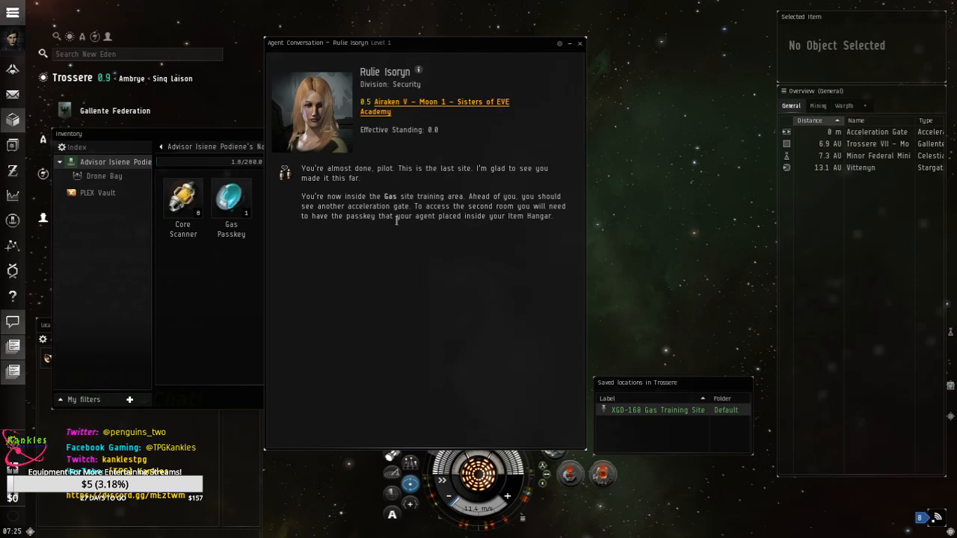
mouse_move(575, 153)
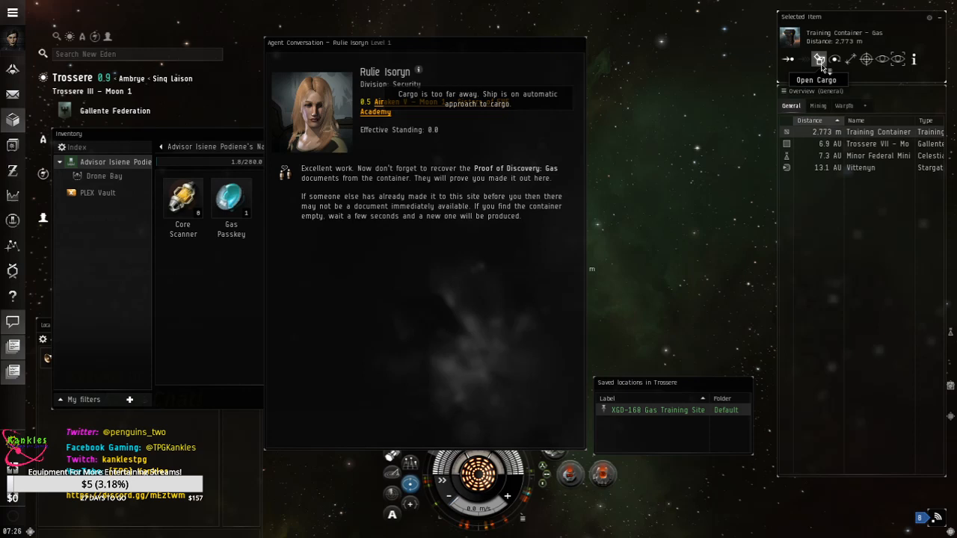
left_click(817, 59)
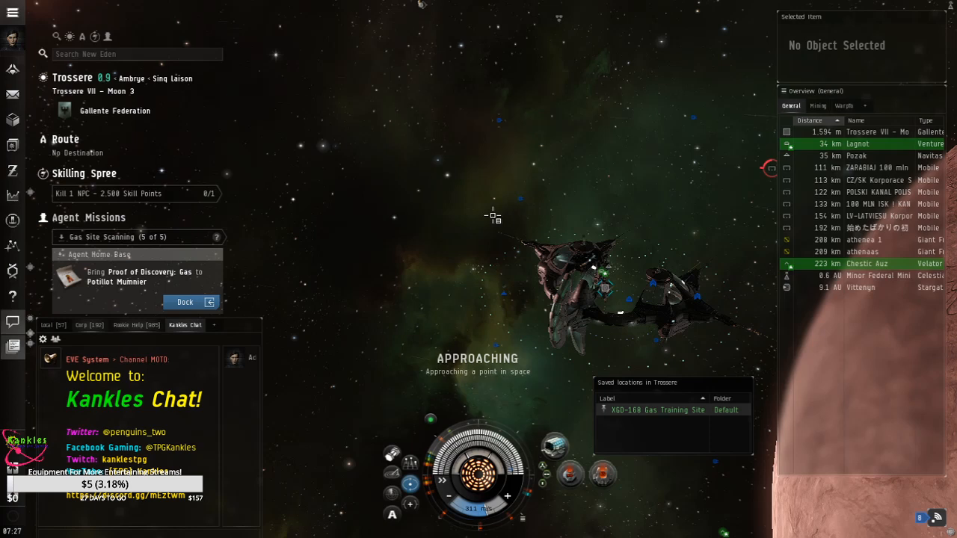
Dock at the University of Caille station from the Agent Missions panel.
left_click(186, 302)
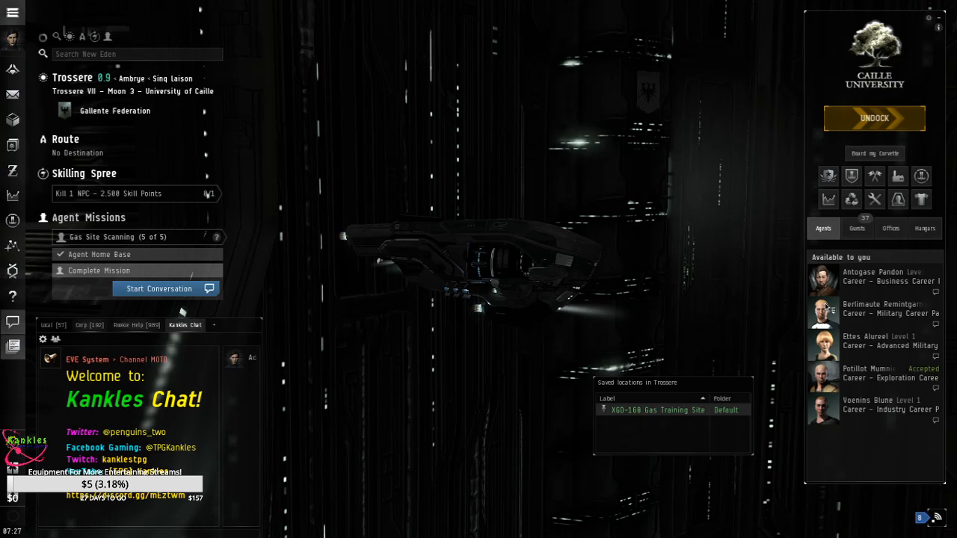
Start the agent conversation and complete Gas Site Scanning (5 of 5) for the Imicus reward.
left_click(166, 289)
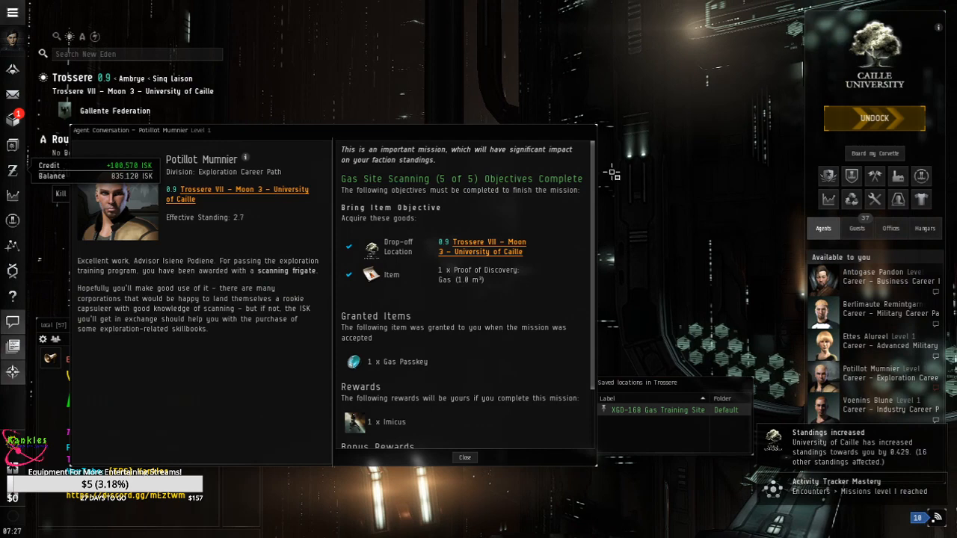
left_click(463, 458)
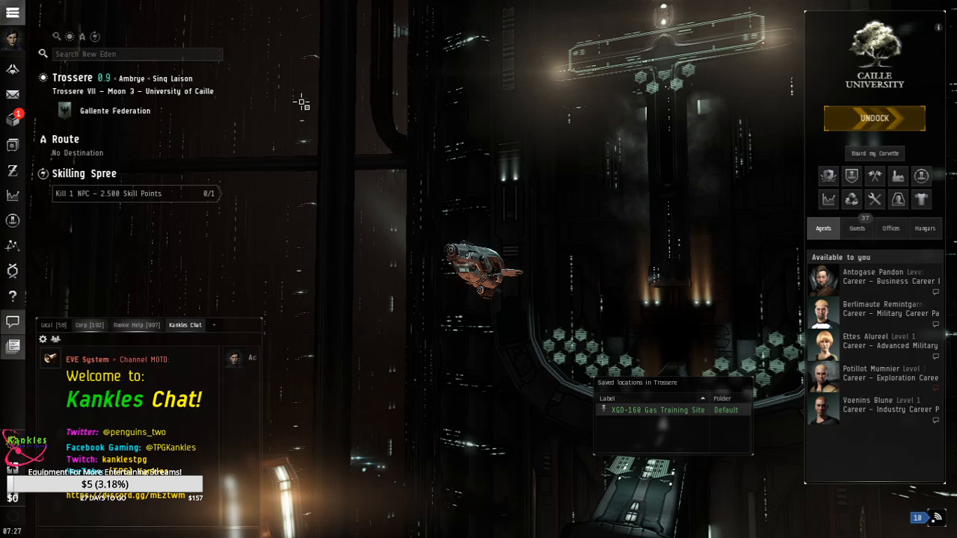
View the new Imicus in the ship hangar and the wallet overview balance.
left_click(12, 119)
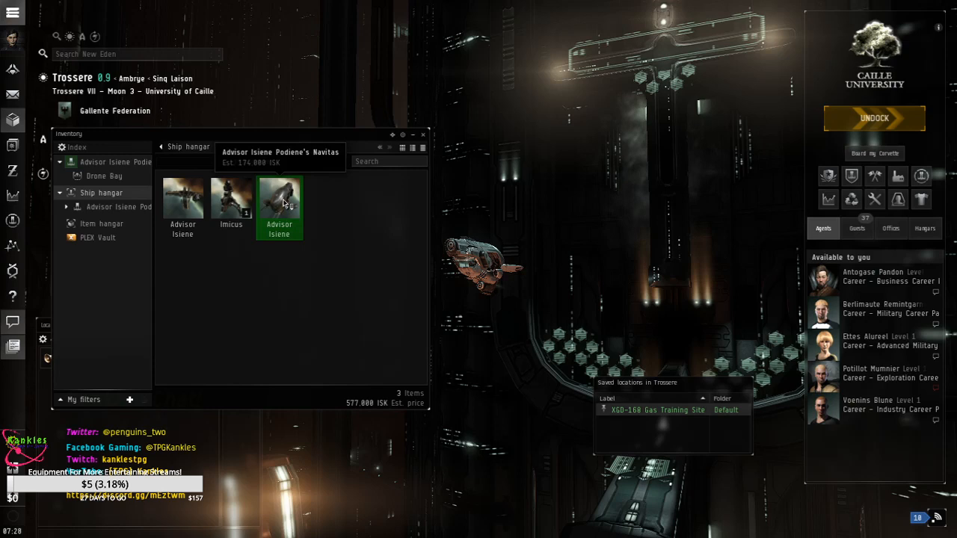
double_click(278, 197)
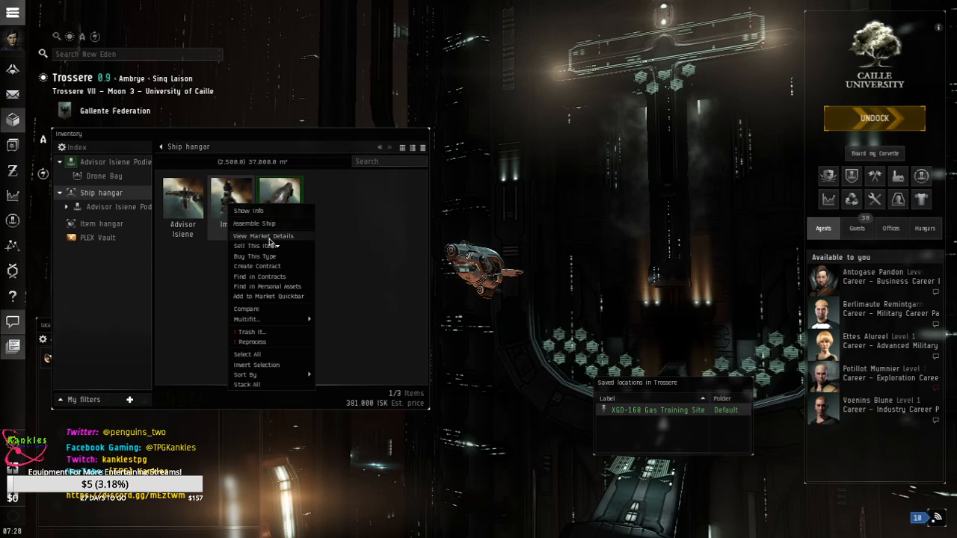
left_click(263, 237)
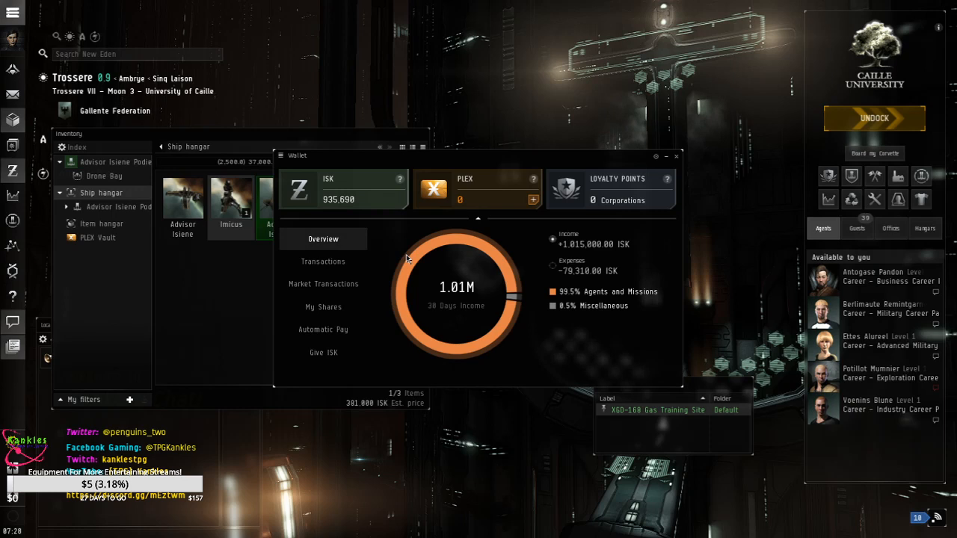
mouse_move(679, 166)
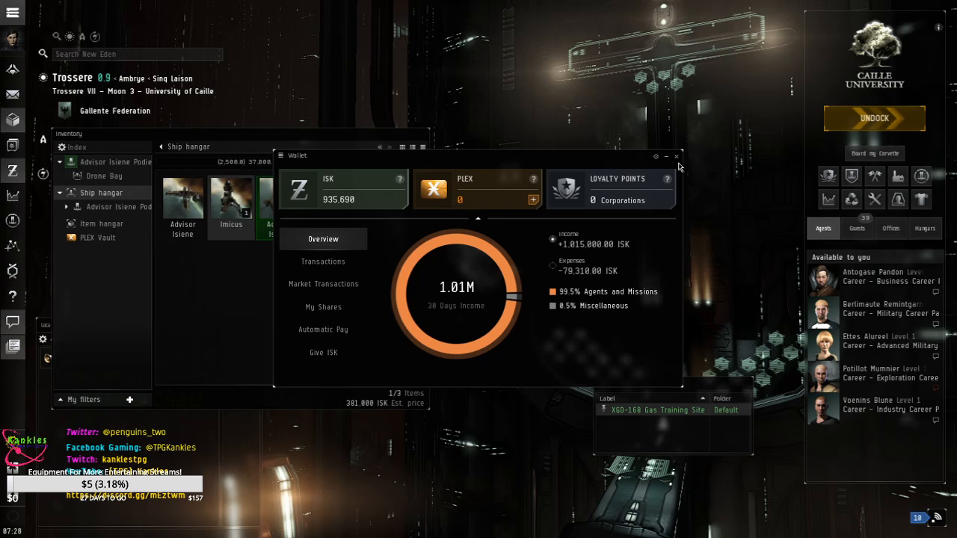
left_click(676, 157)
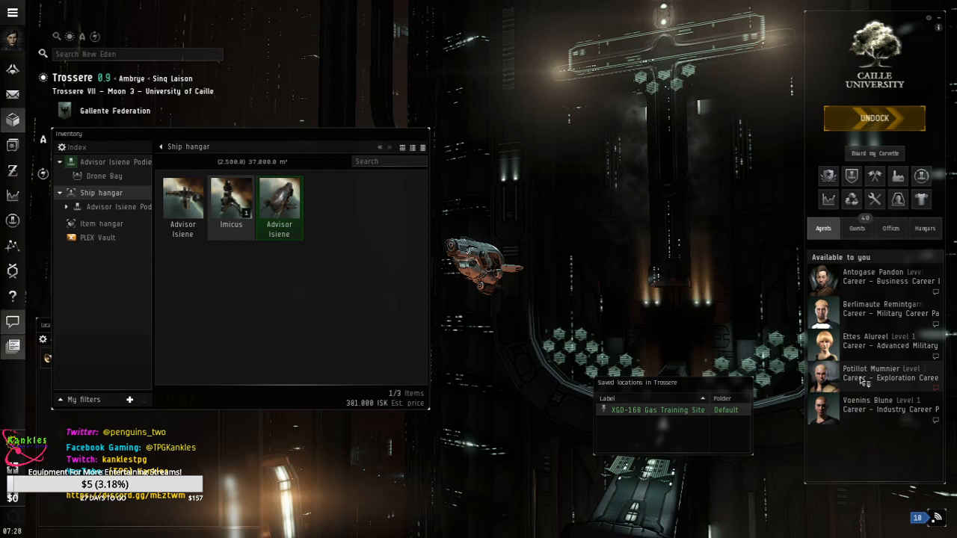